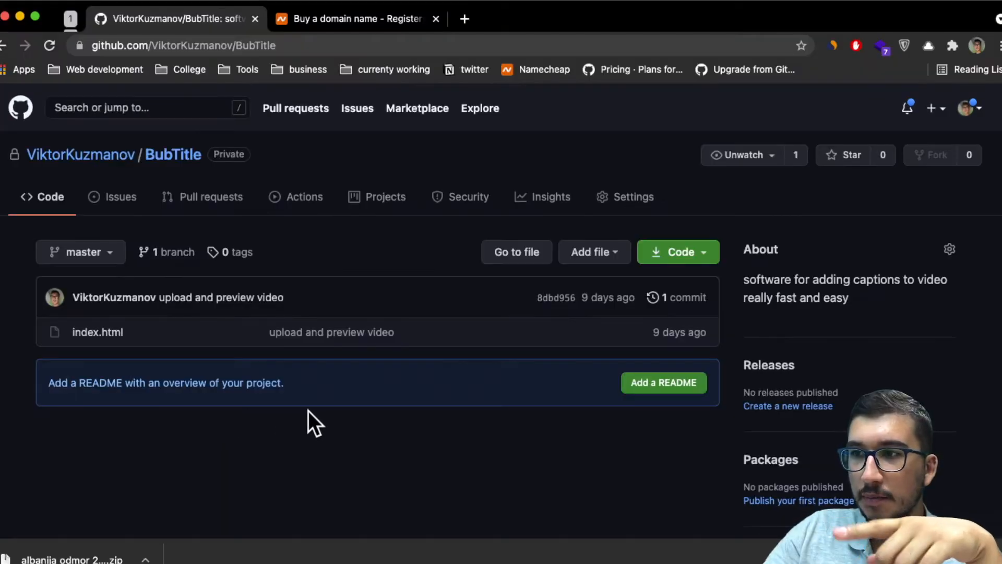
pyautogui.moveTo(441, 387)
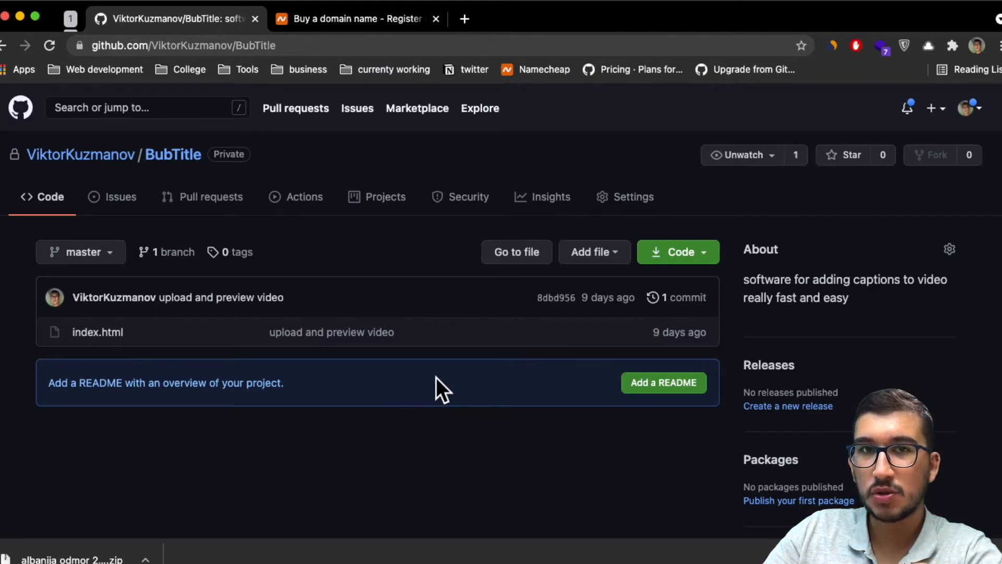
pyautogui.moveTo(214, 230)
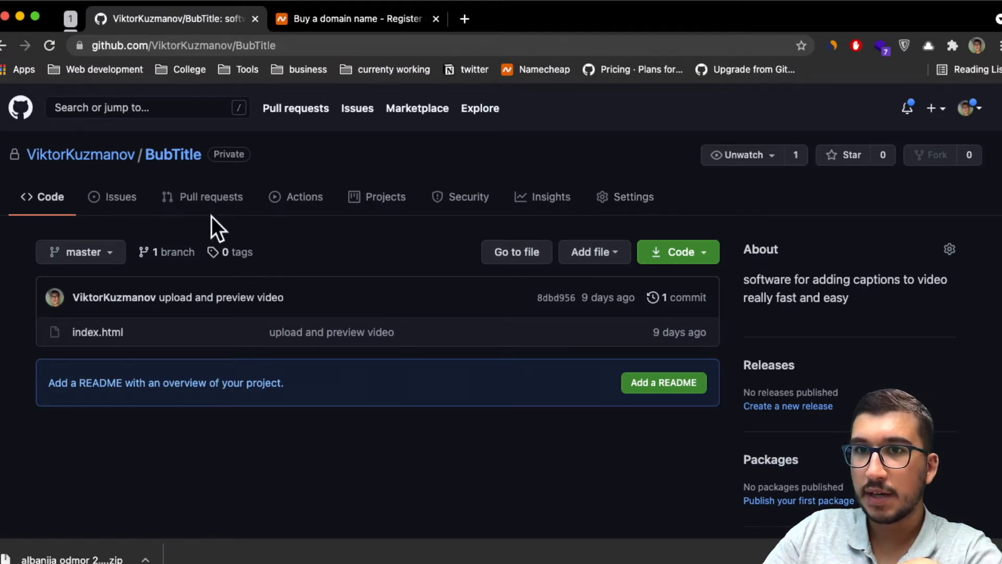
pyautogui.moveTo(226, 176)
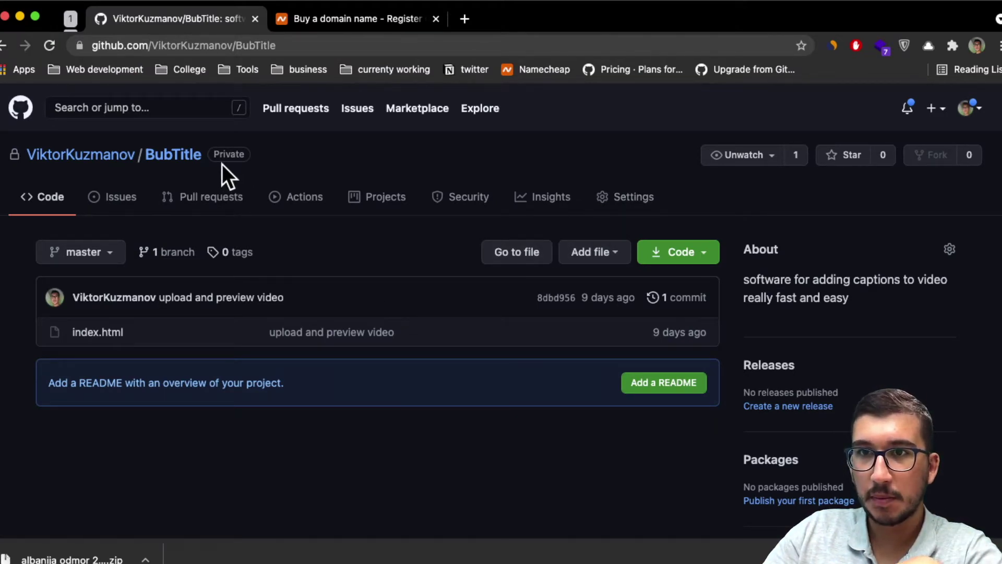
pyautogui.moveTo(351, 230)
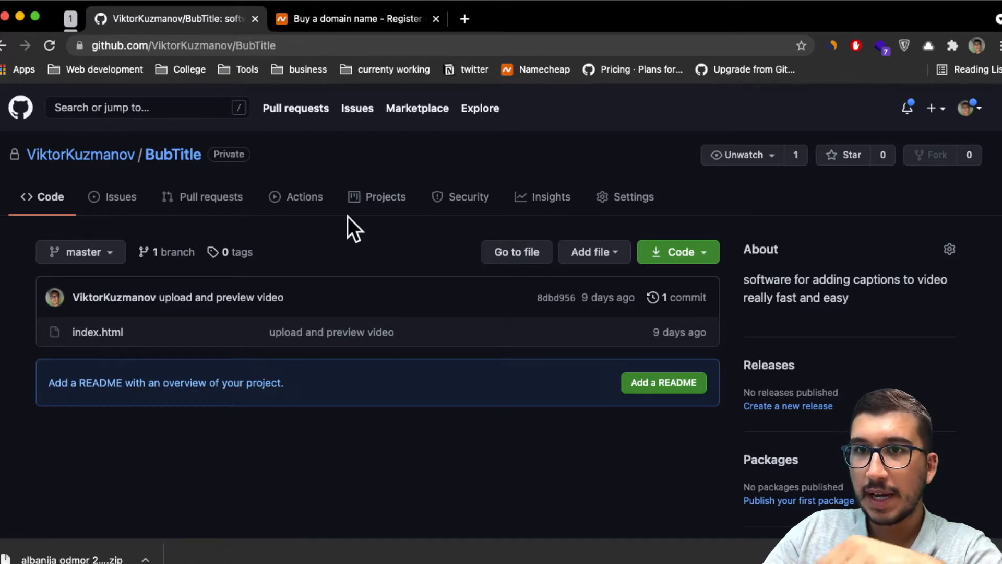
pyautogui.moveTo(613, 223)
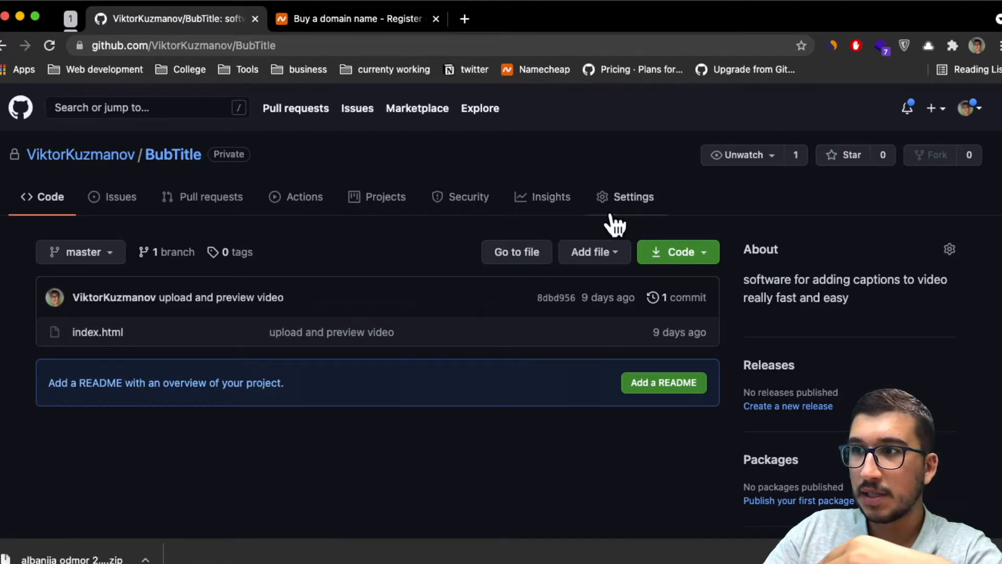
# In the repository settings' Danger Zone, choose to make BubTitle public
pyautogui.click(555, 297)
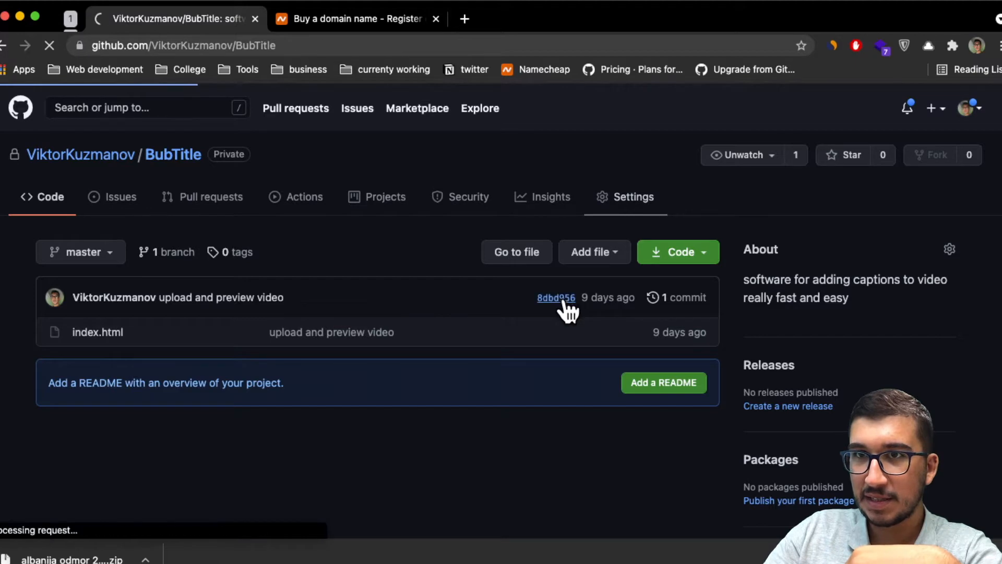
pyautogui.click(633, 198)
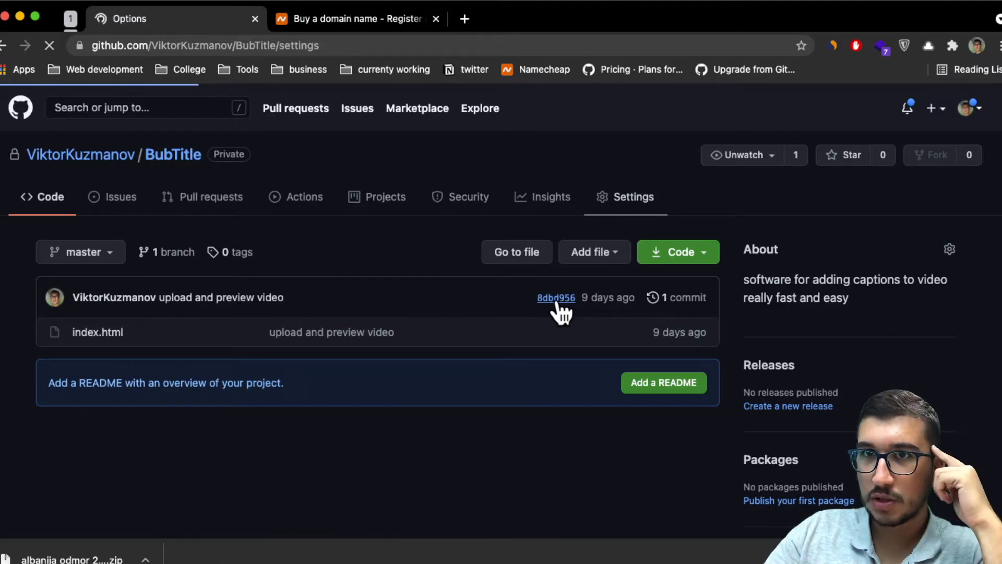
pyautogui.click(633, 196)
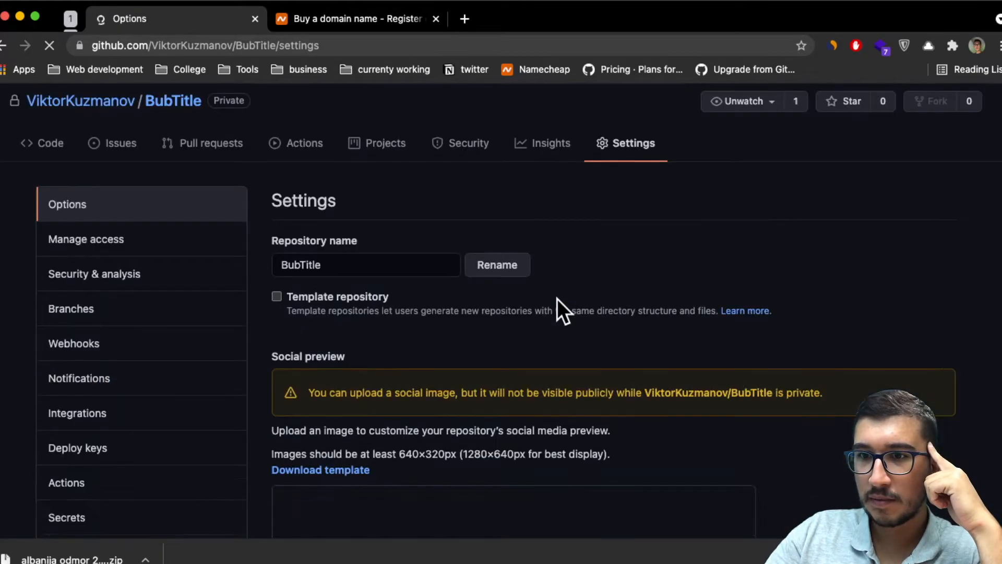
pyautogui.scroll(-3)
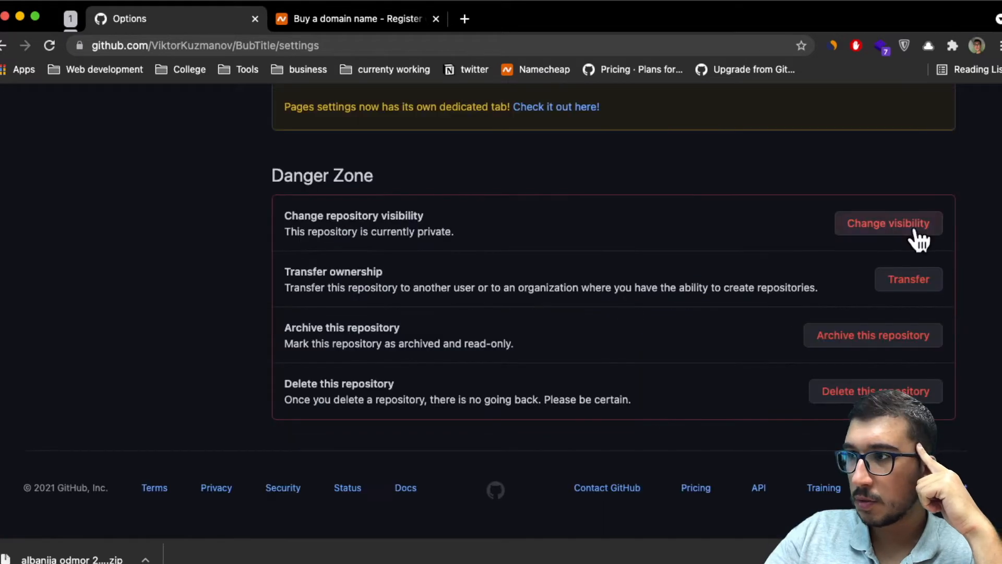
pyautogui.click(887, 223)
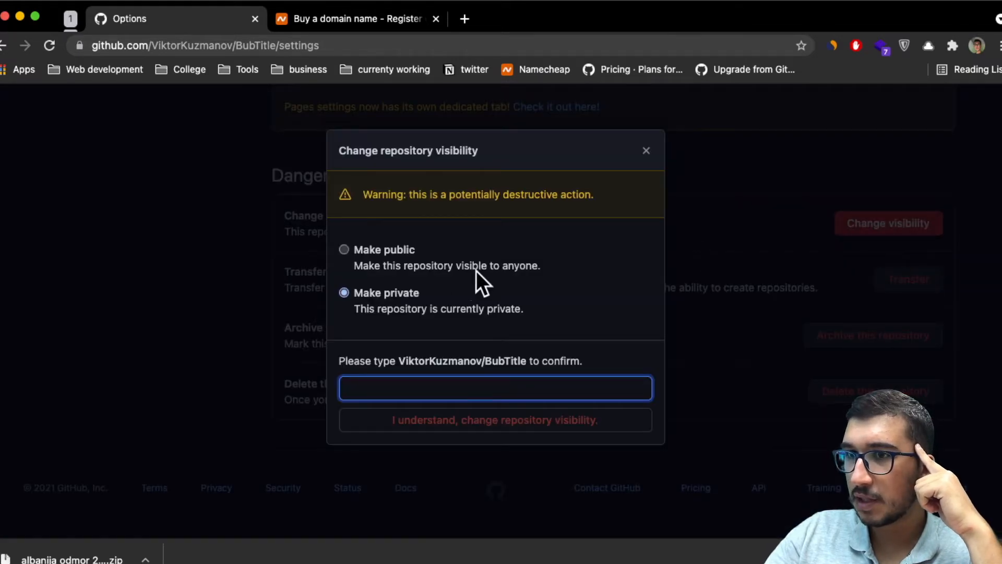
pyautogui.click(343, 249)
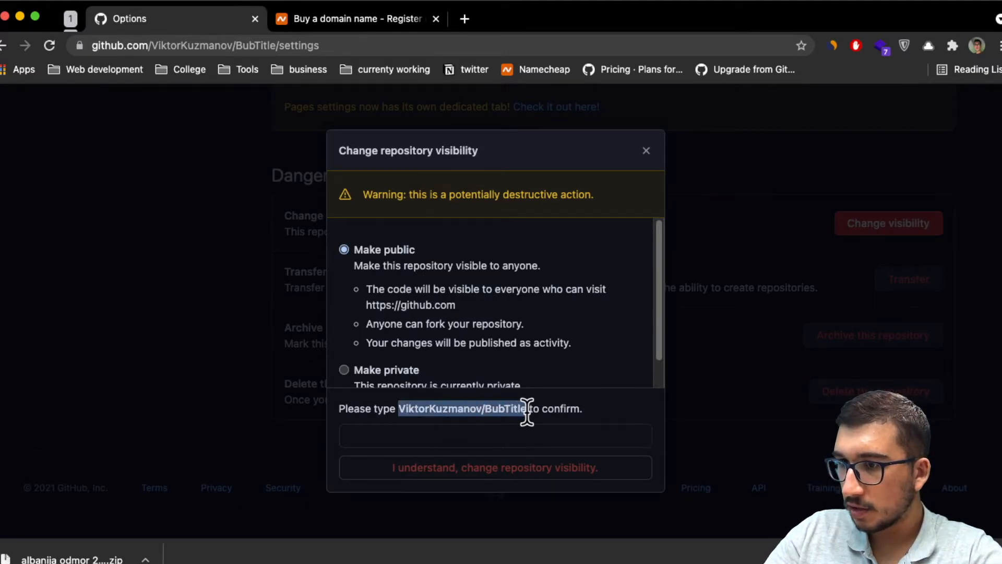
# Confirm the visibility change with the repo name and account password
pyautogui.click(494, 436)
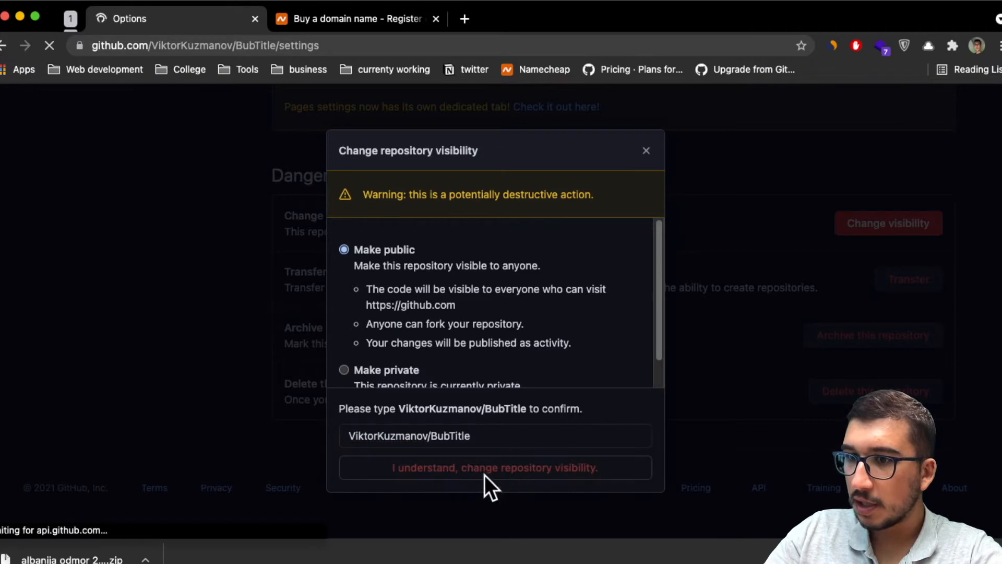
pyautogui.click(494, 467)
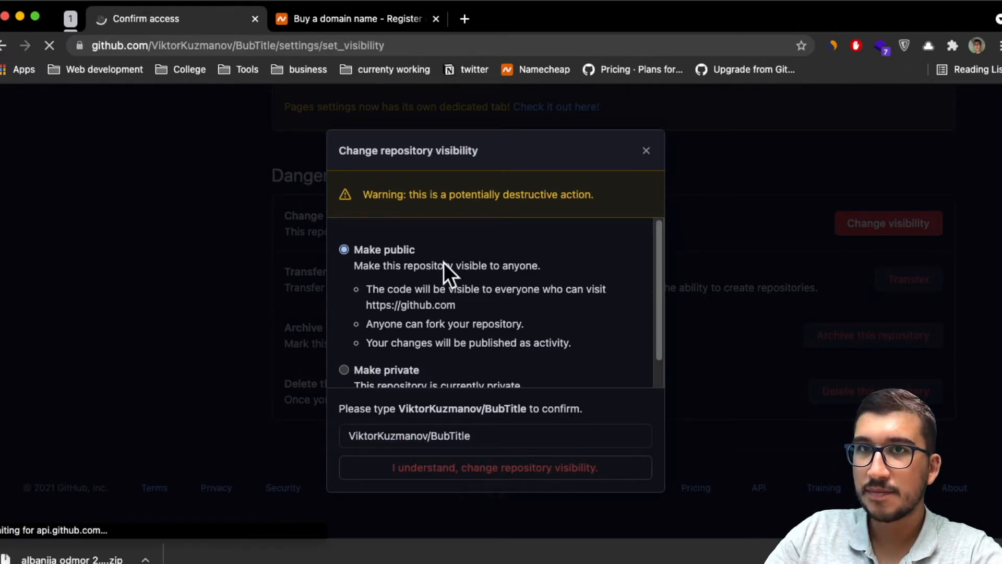
pyautogui.click(494, 467)
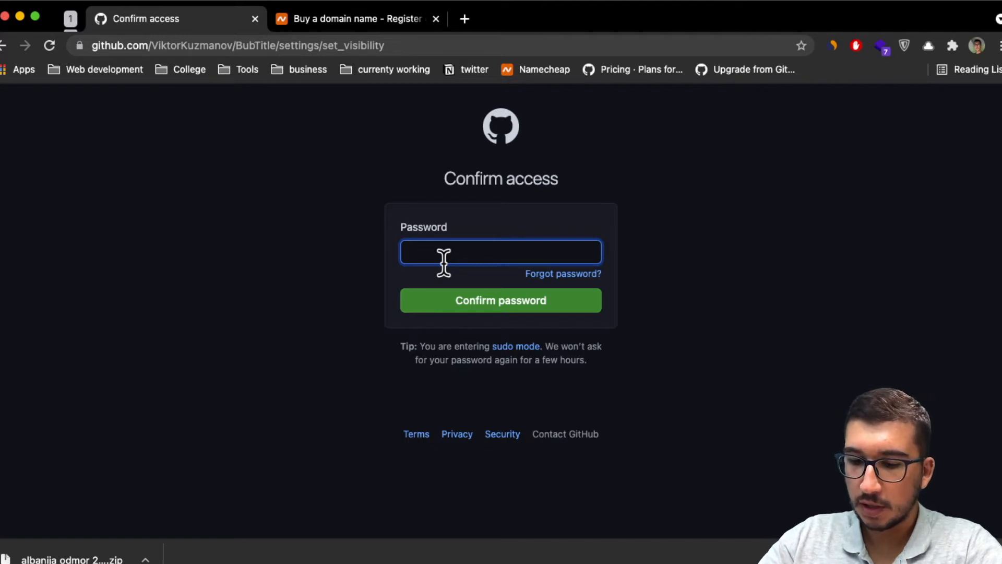
pyautogui.write('password')
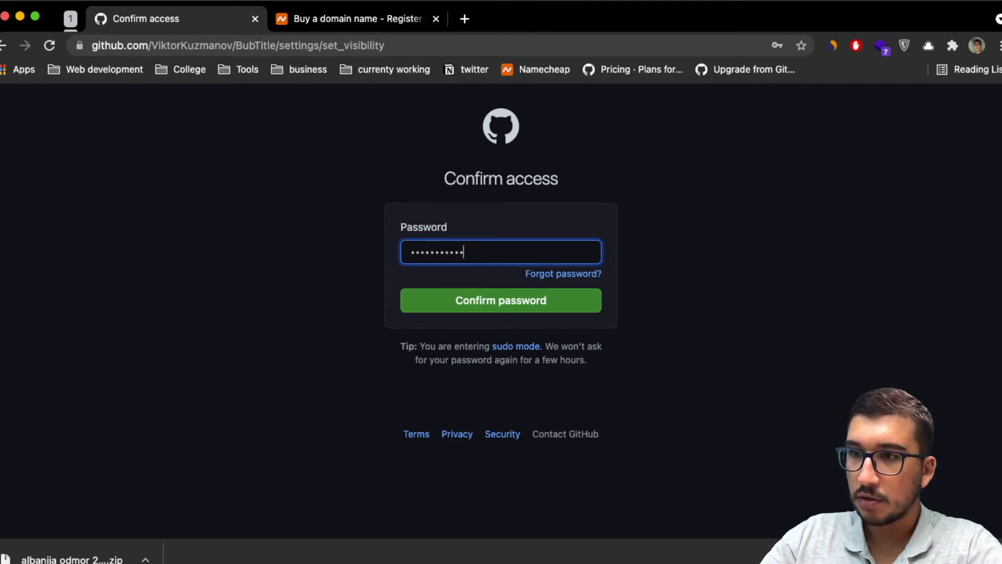
pyautogui.click(500, 300)
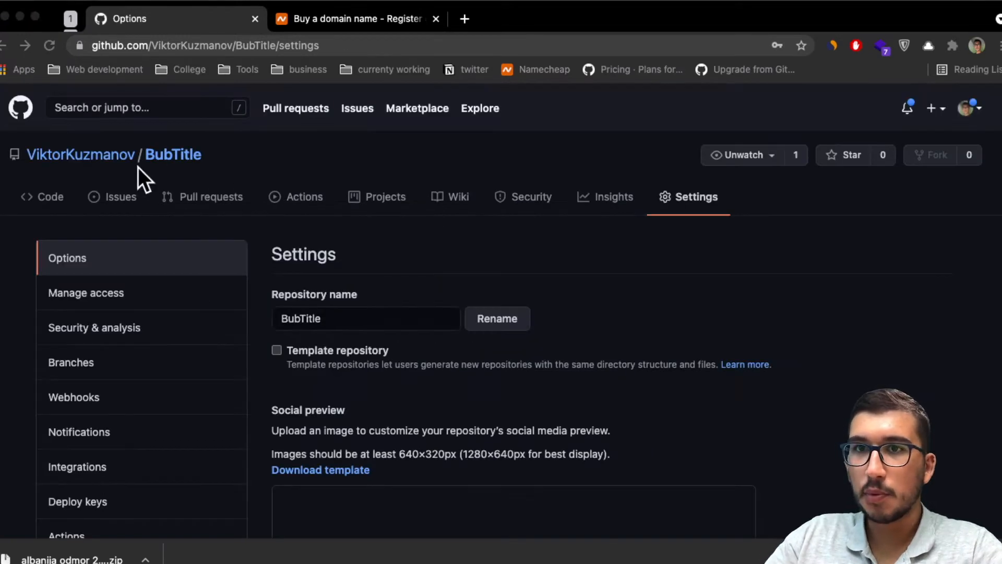
pyautogui.moveTo(211, 172)
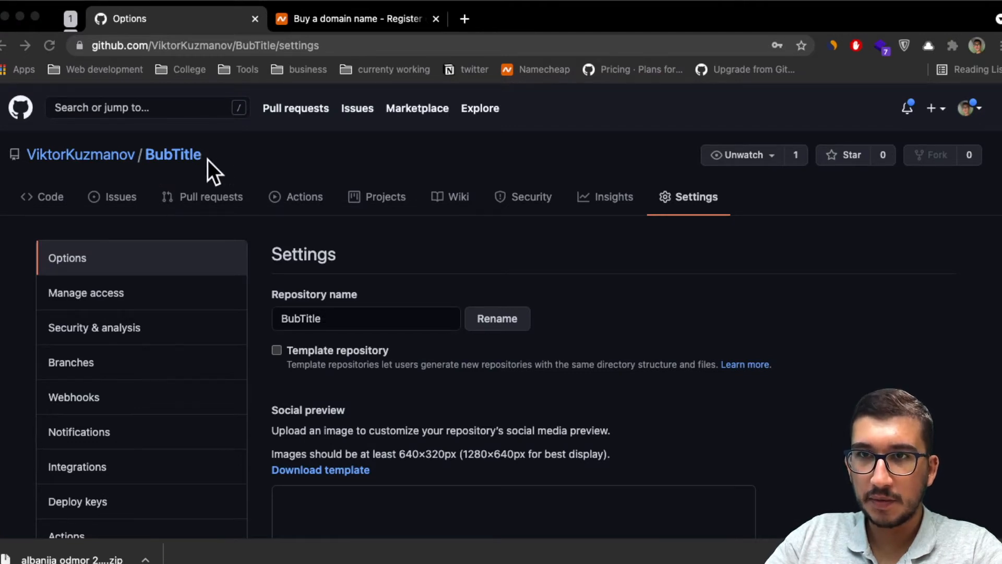
pyautogui.moveTo(226, 175)
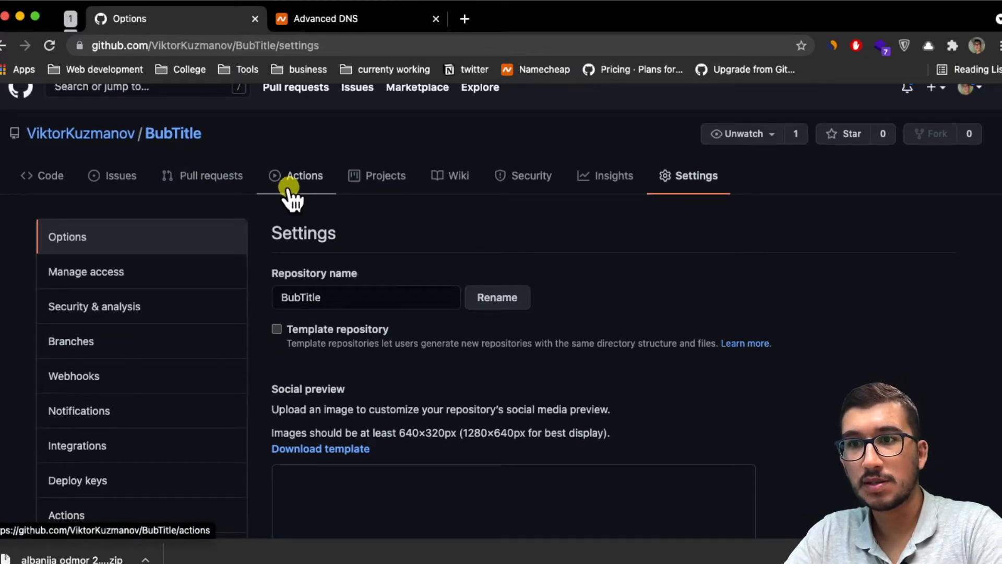
pyautogui.scroll(3)
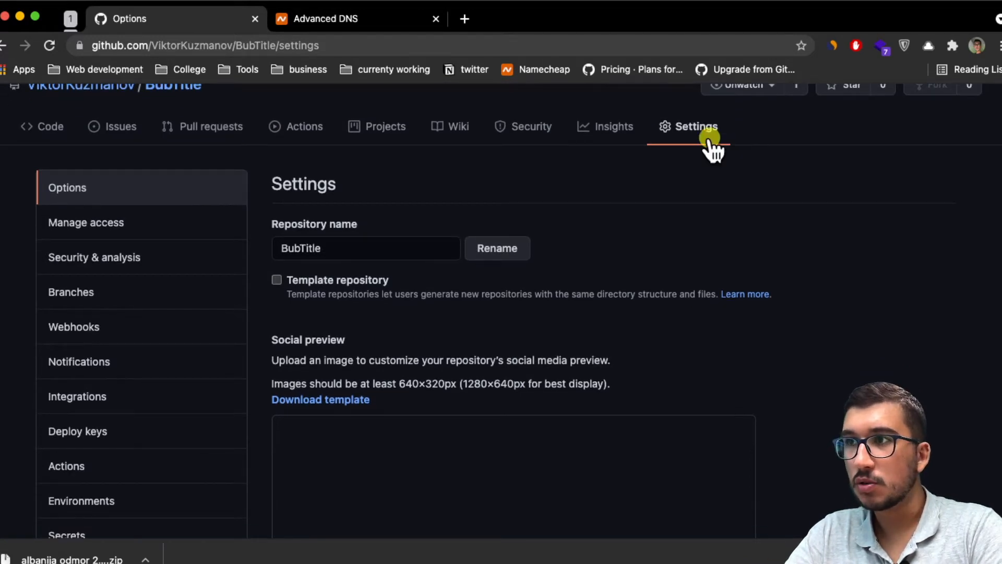
pyautogui.scroll(-3)
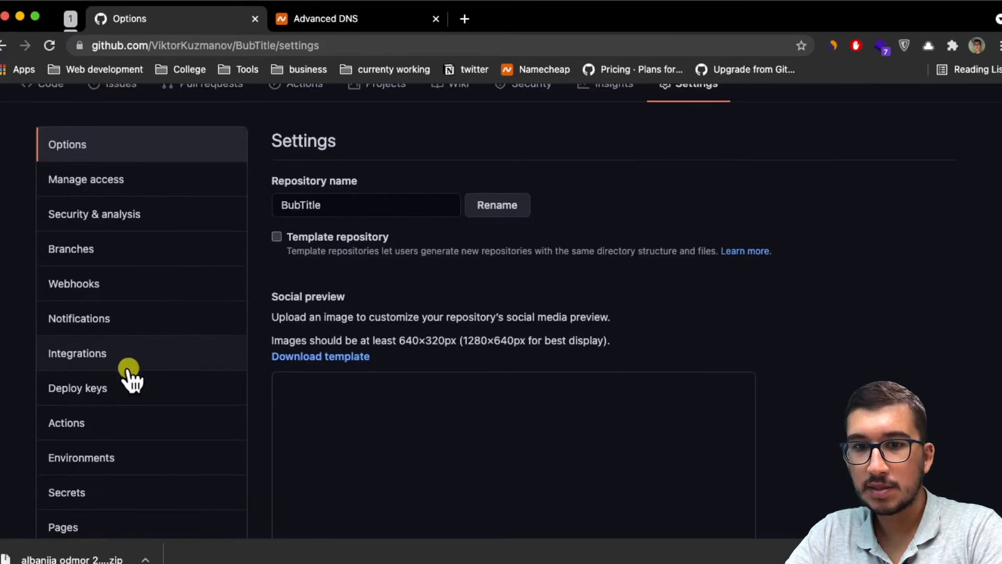
pyautogui.scroll(-3)
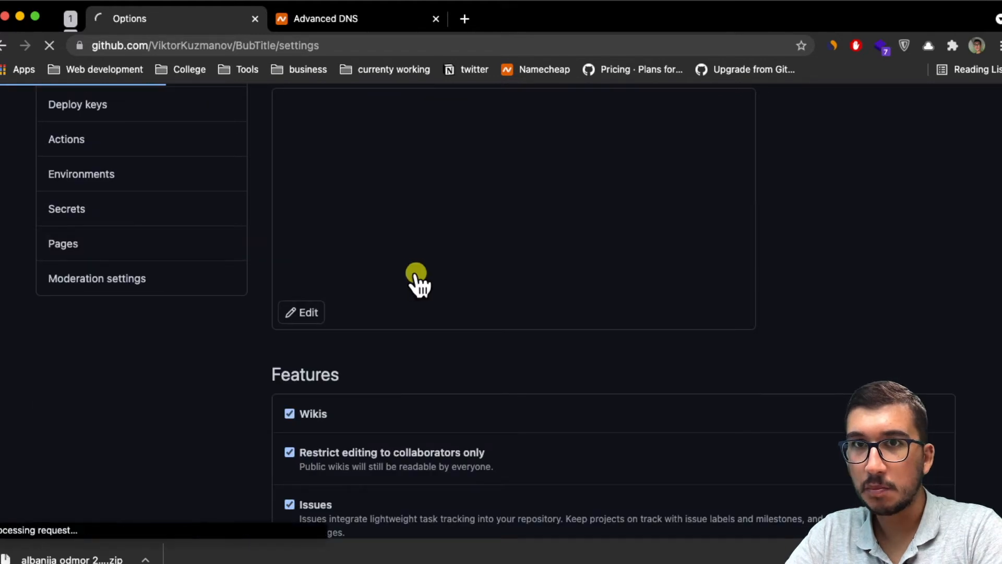
# Enable GitHub Pages from the master branch root and save the source
pyautogui.click(63, 243)
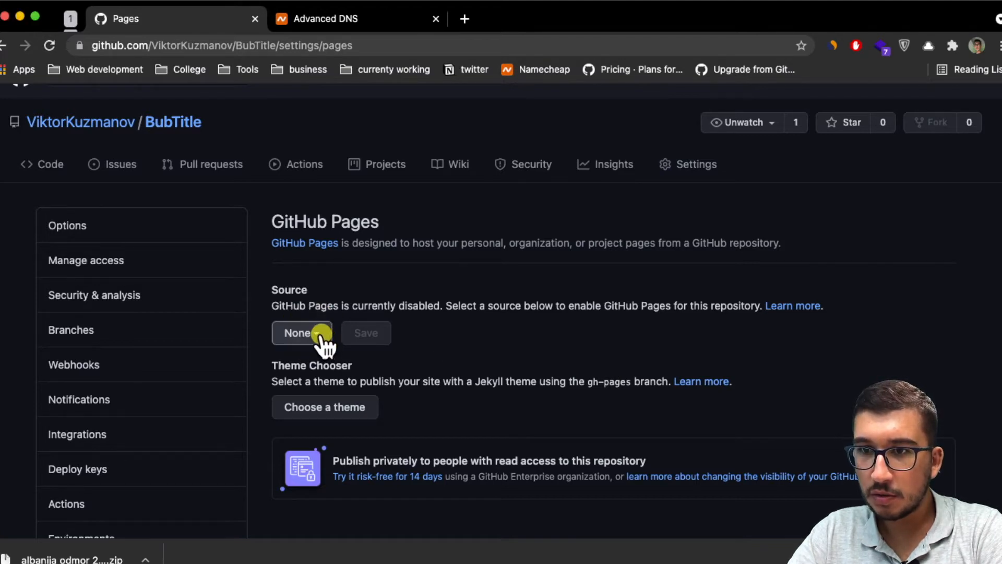
pyautogui.click(298, 332)
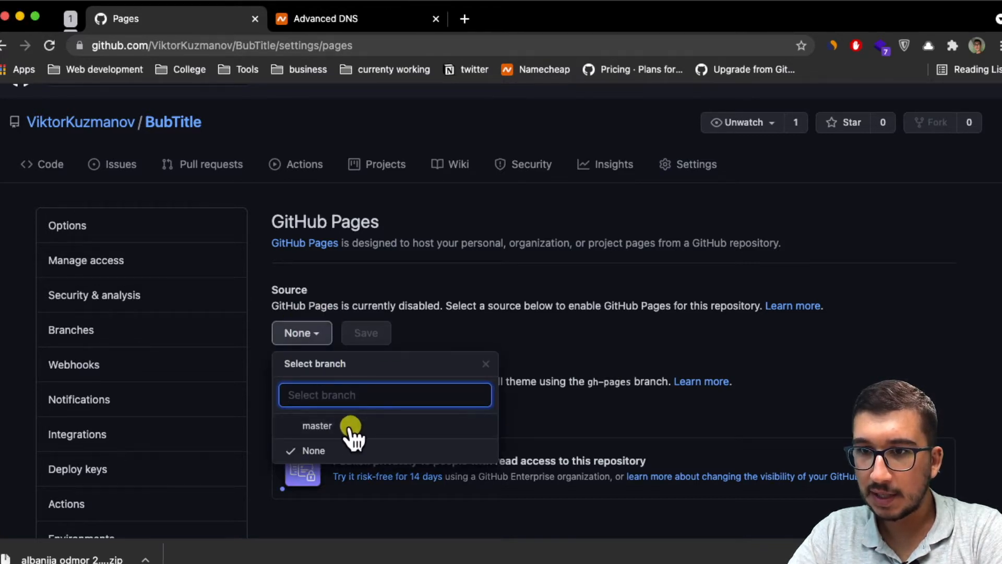
pyautogui.click(318, 425)
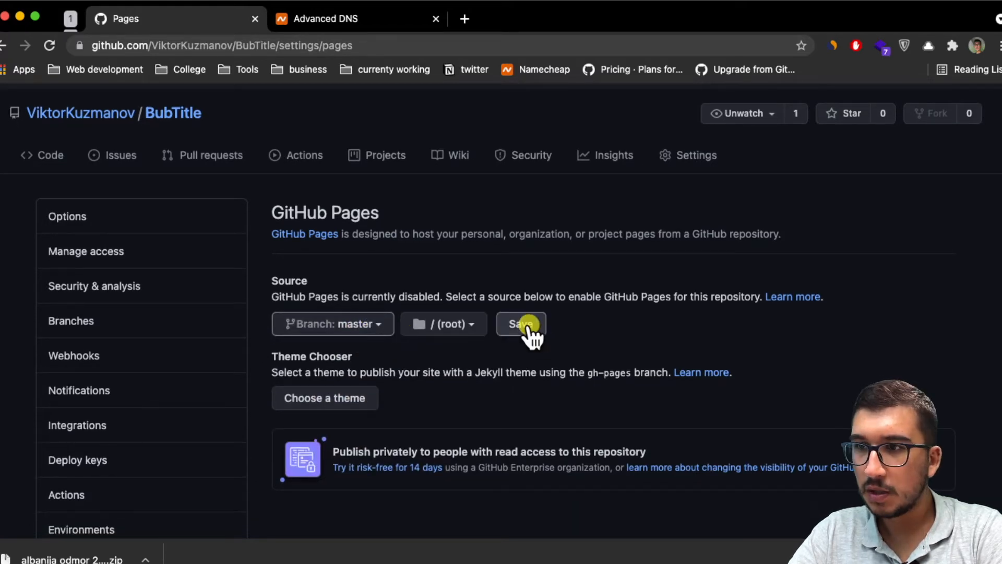
pyautogui.click(520, 323)
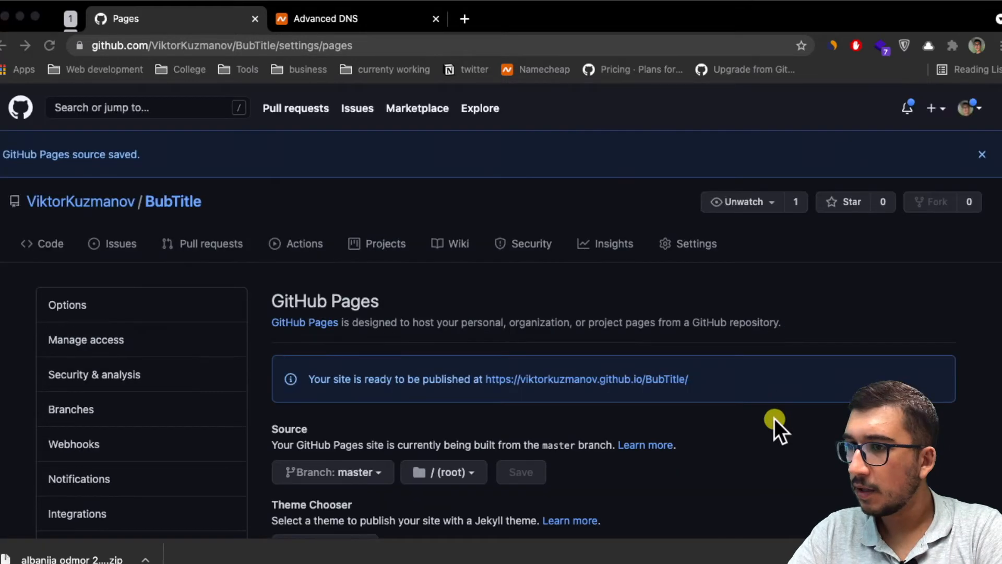
pyautogui.scroll(-3)
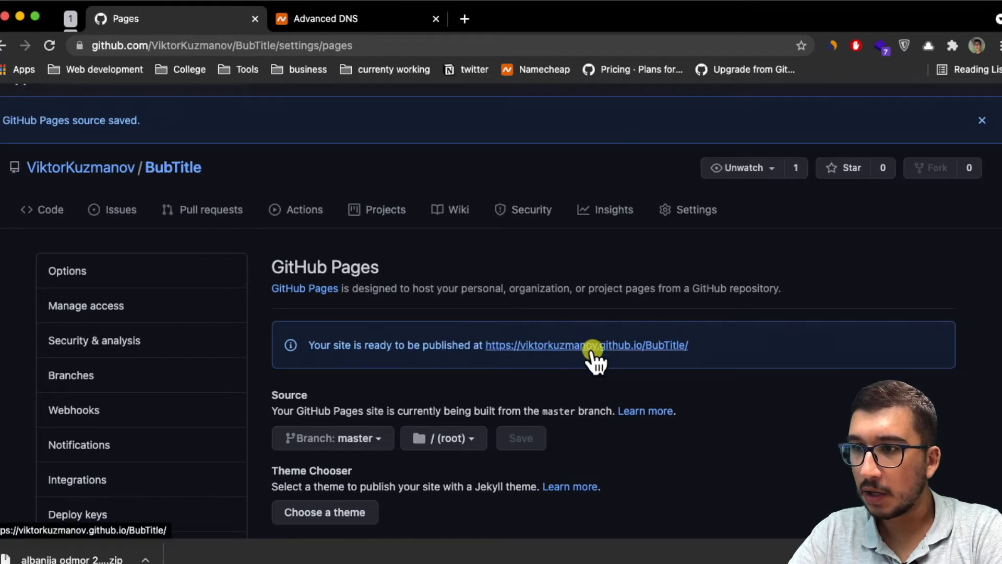
pyautogui.moveTo(581, 354)
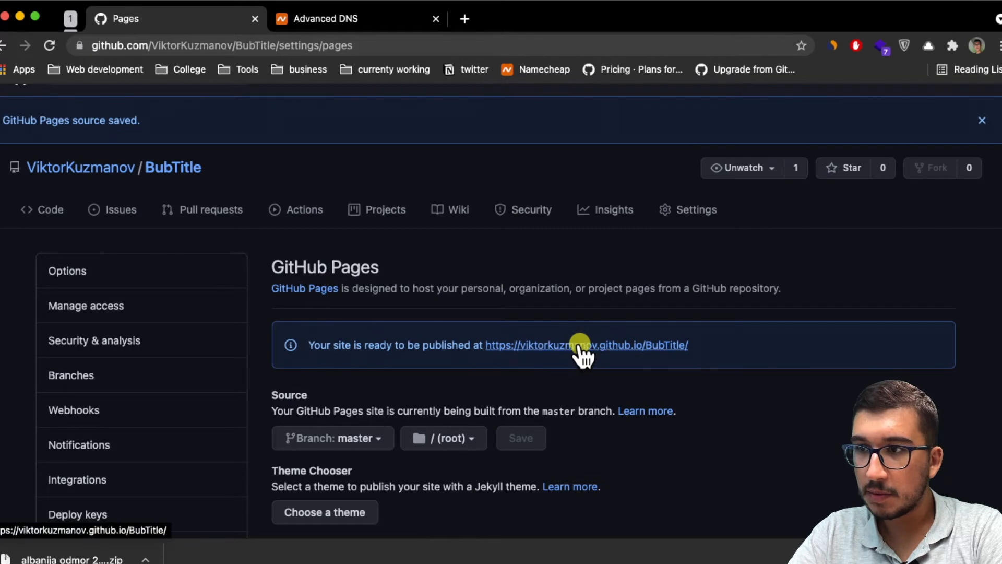
pyautogui.moveTo(636, 352)
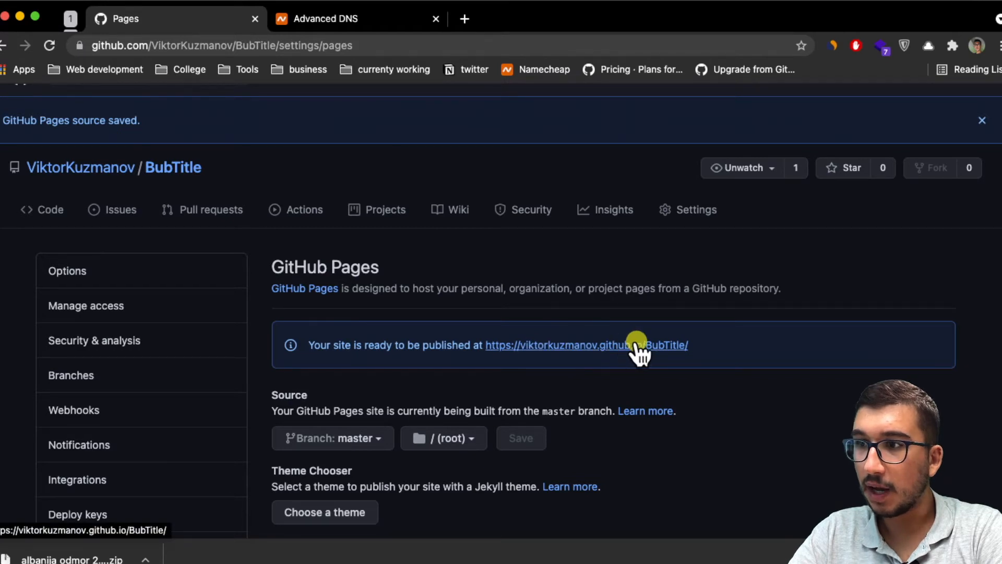
pyautogui.moveTo(548, 368)
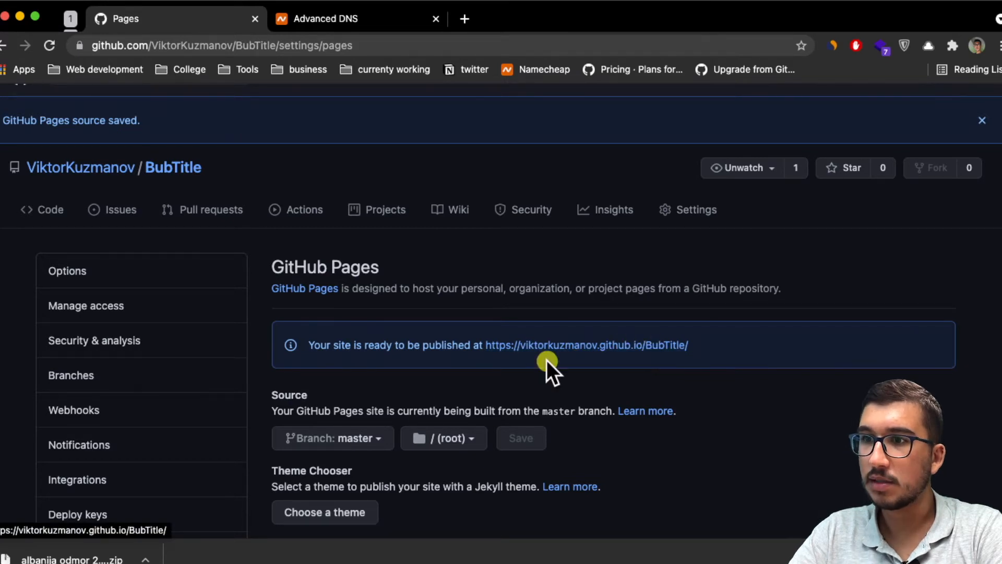
pyautogui.moveTo(526, 367)
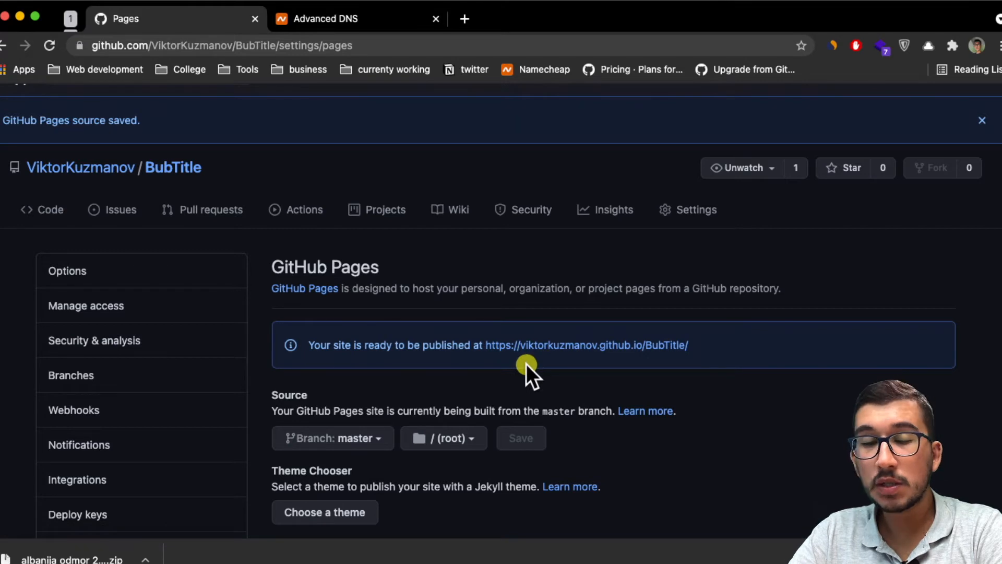
pyautogui.moveTo(562, 349)
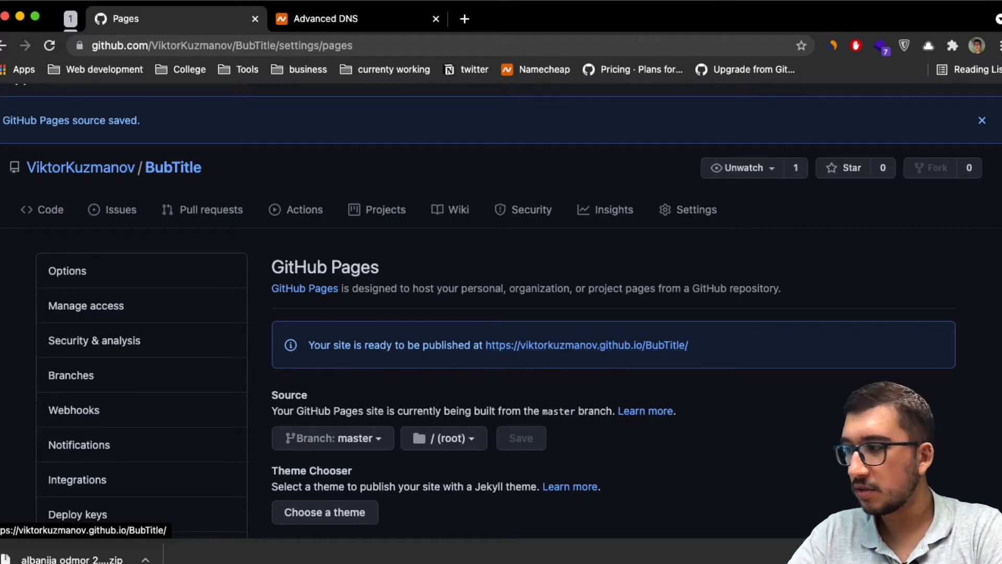
# Switch to Namecheap and open the account's Domain List
pyautogui.click(358, 19)
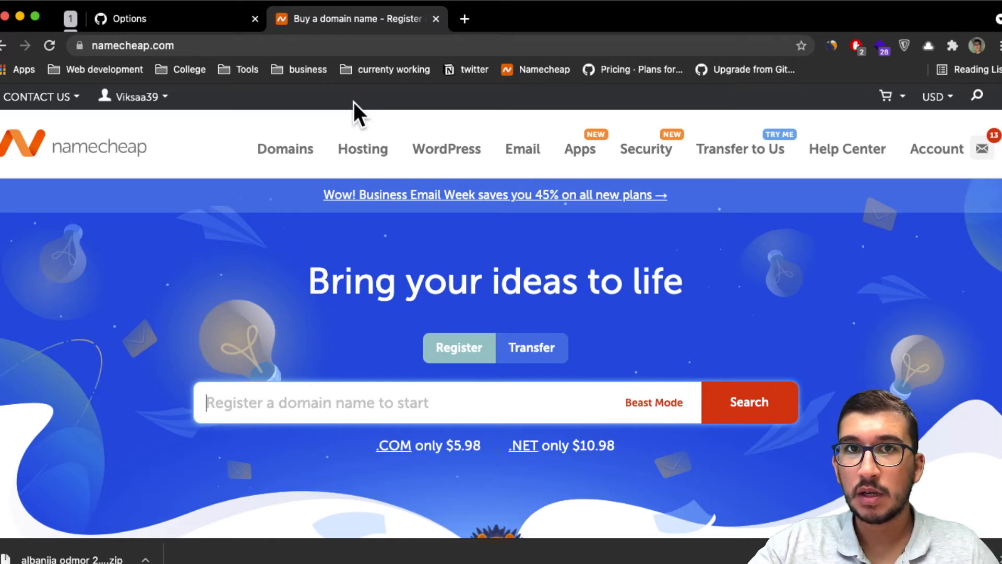
pyautogui.moveTo(934, 250)
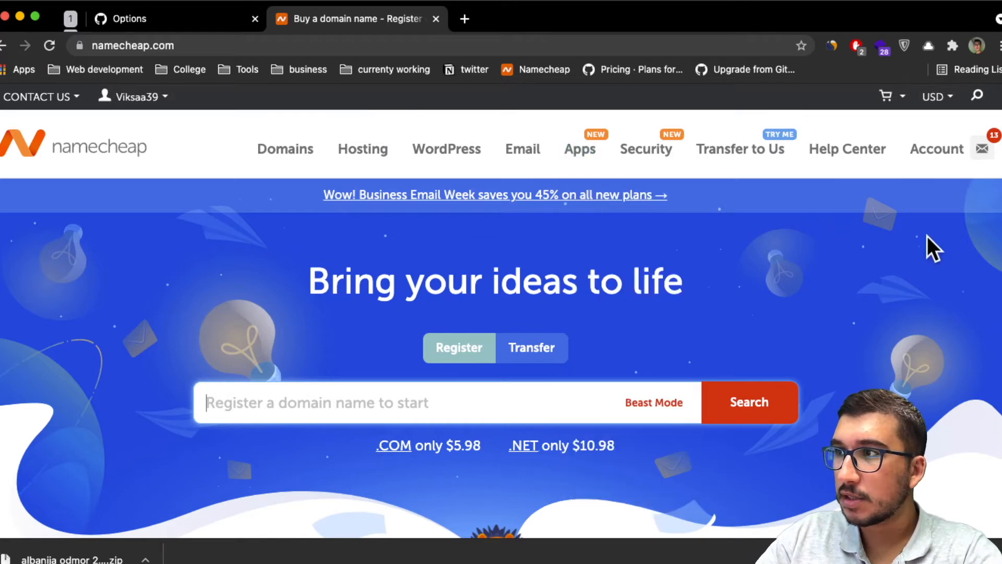
pyautogui.moveTo(80, 211)
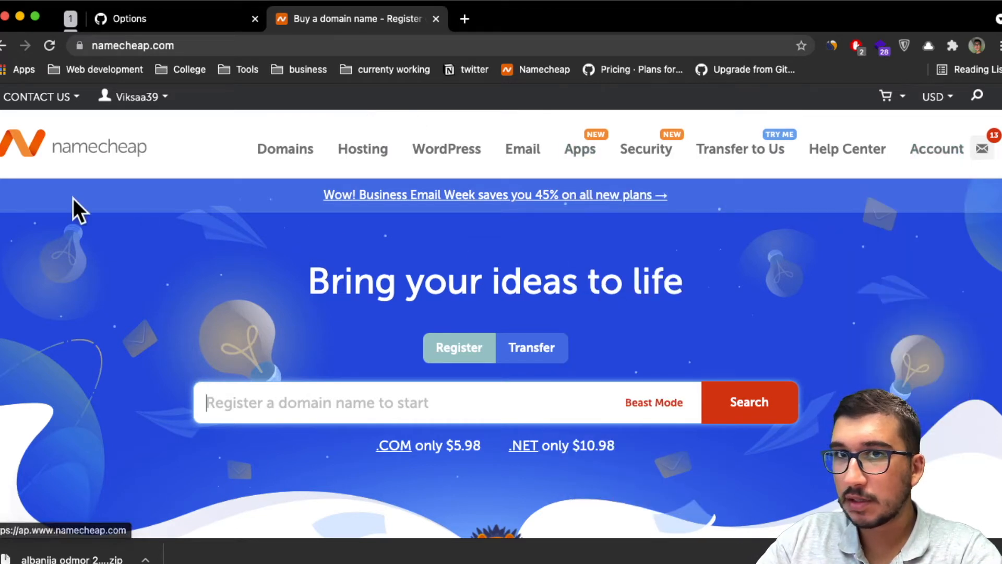
pyautogui.click(132, 96)
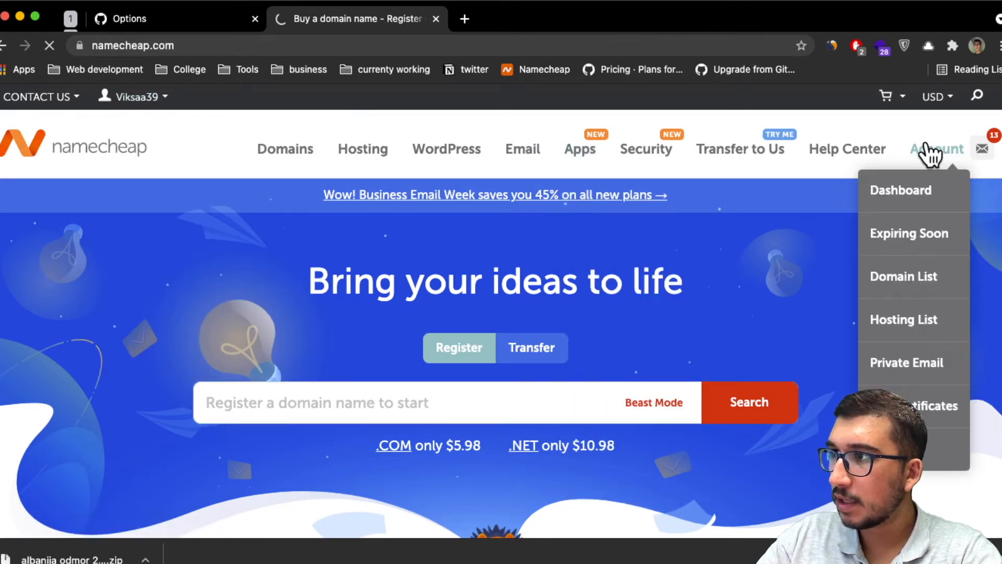
pyautogui.click(901, 276)
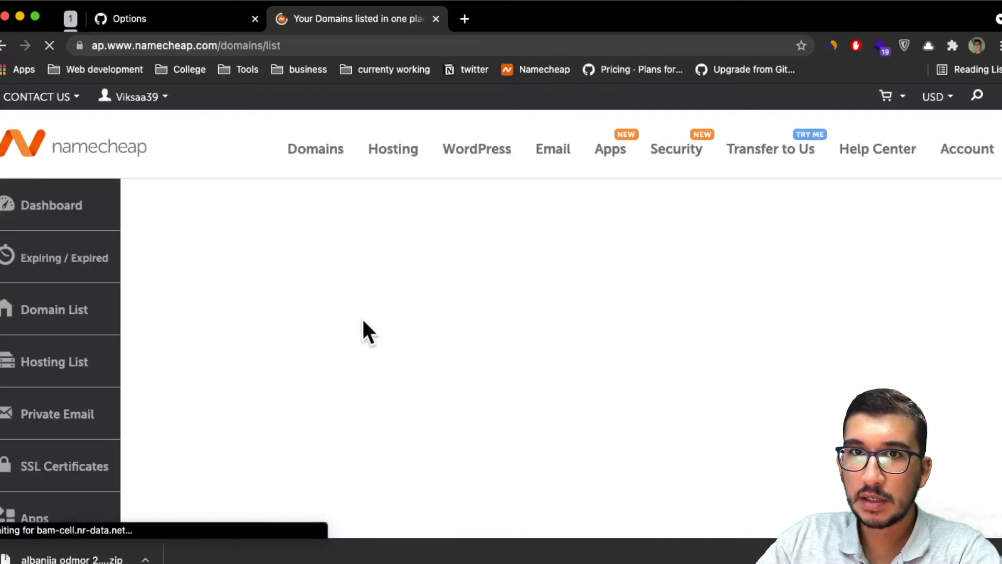
# Locate bubtitle.com in the loaded domain list
pyautogui.click(54, 309)
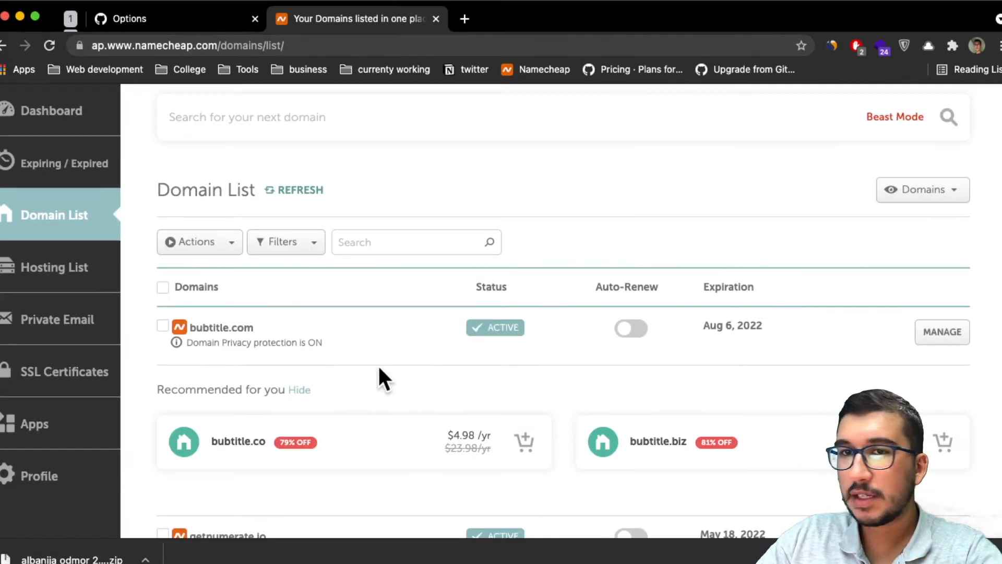
pyautogui.moveTo(205, 335)
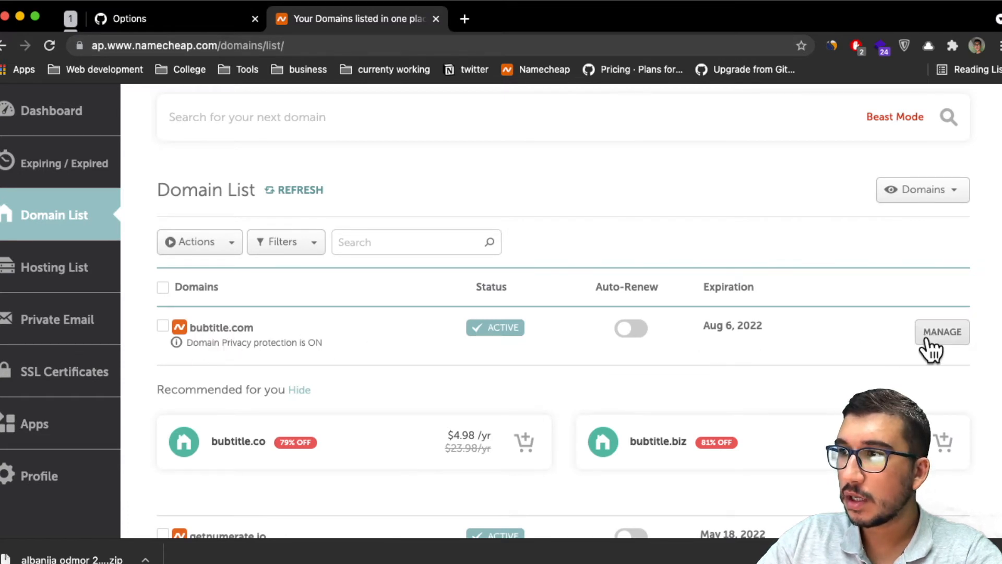
# Manage bubtitle.com, keep Namecheap BasicDNS nameservers, and go to Advanced DNS
pyautogui.click(941, 332)
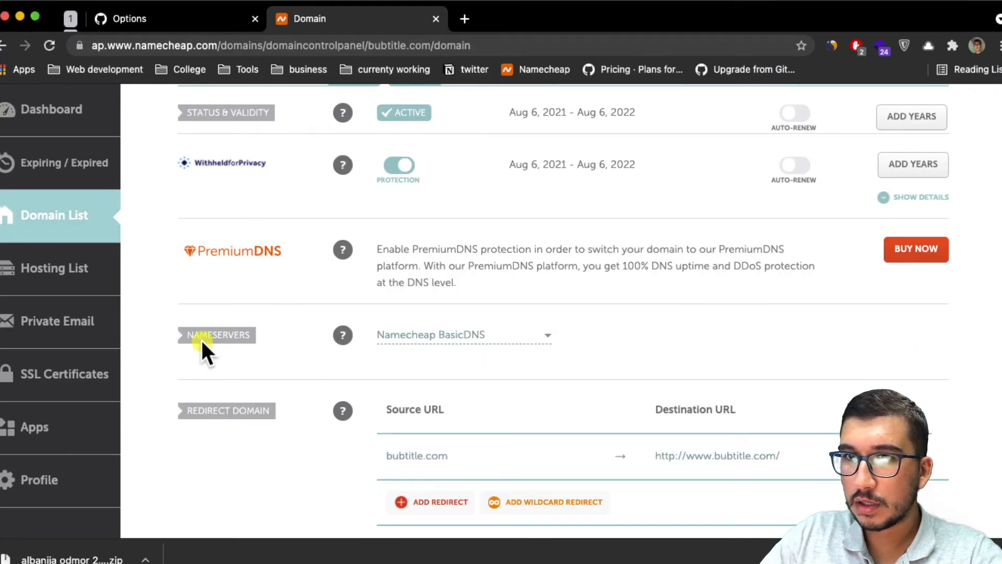
pyautogui.moveTo(465, 343)
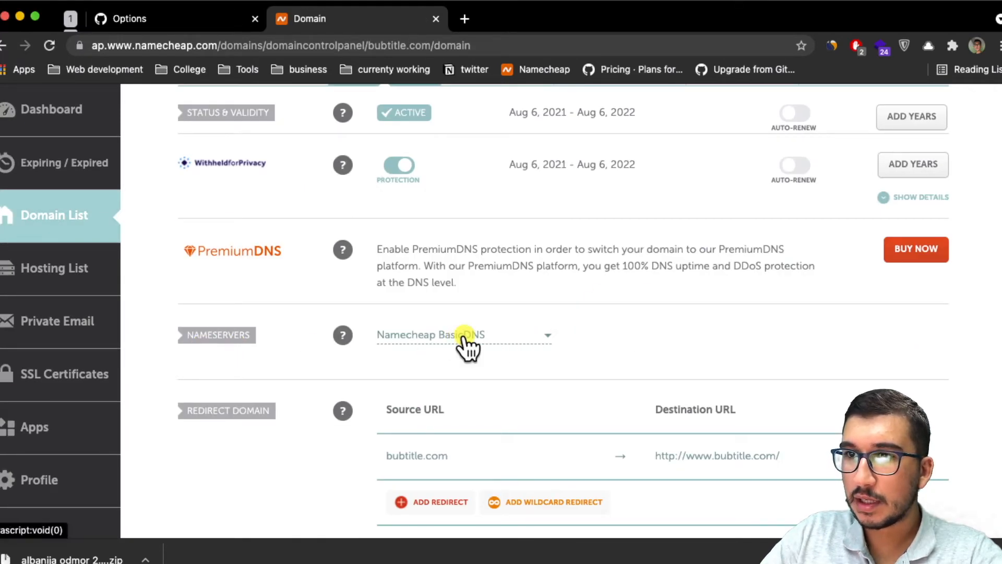
pyautogui.moveTo(479, 338)
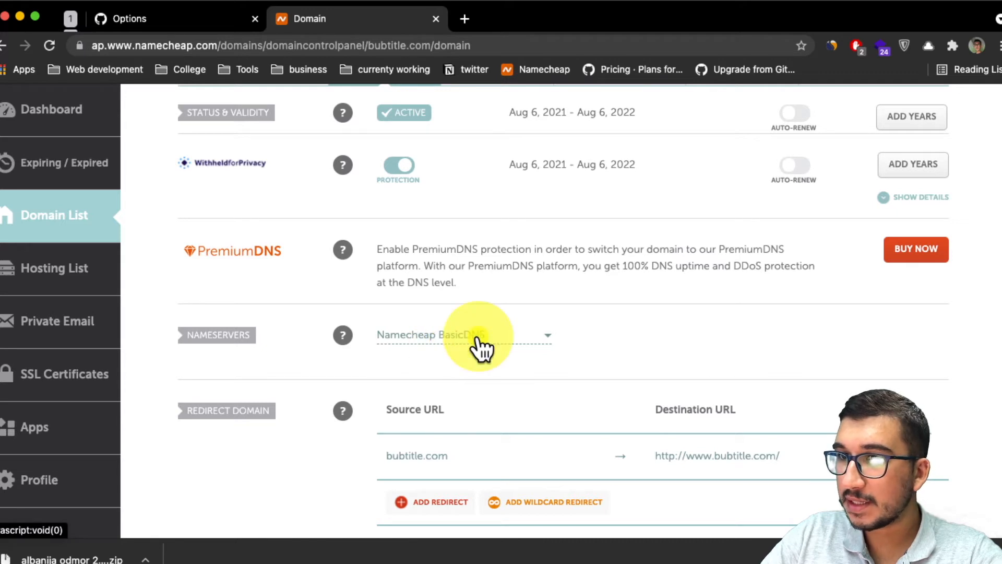
pyautogui.moveTo(543, 346)
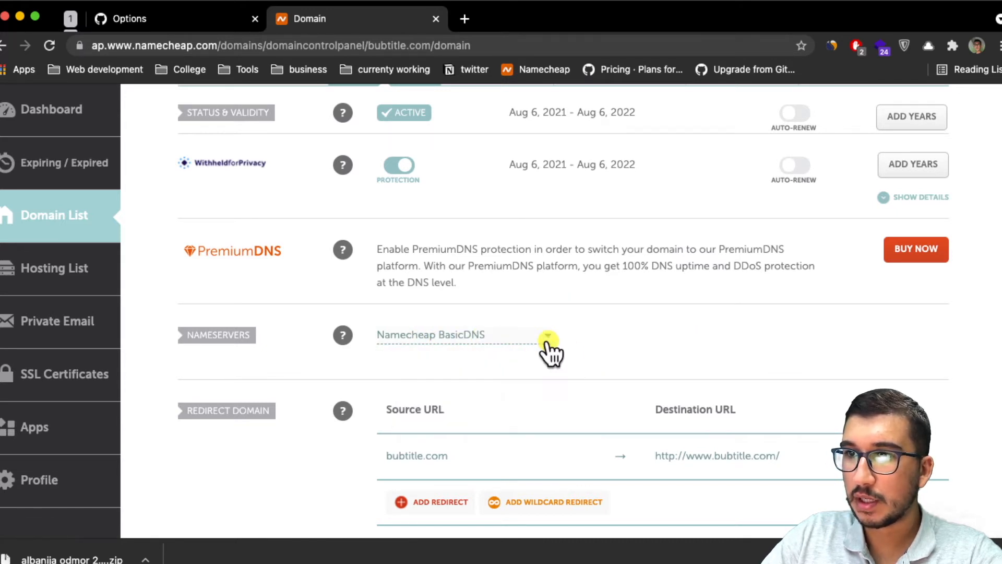
pyautogui.click(546, 334)
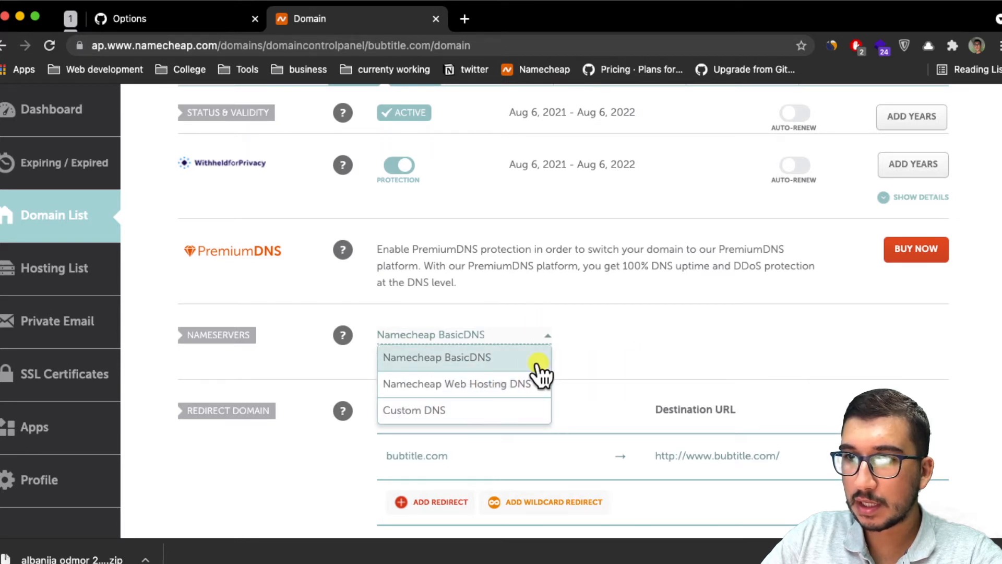
pyautogui.click(436, 356)
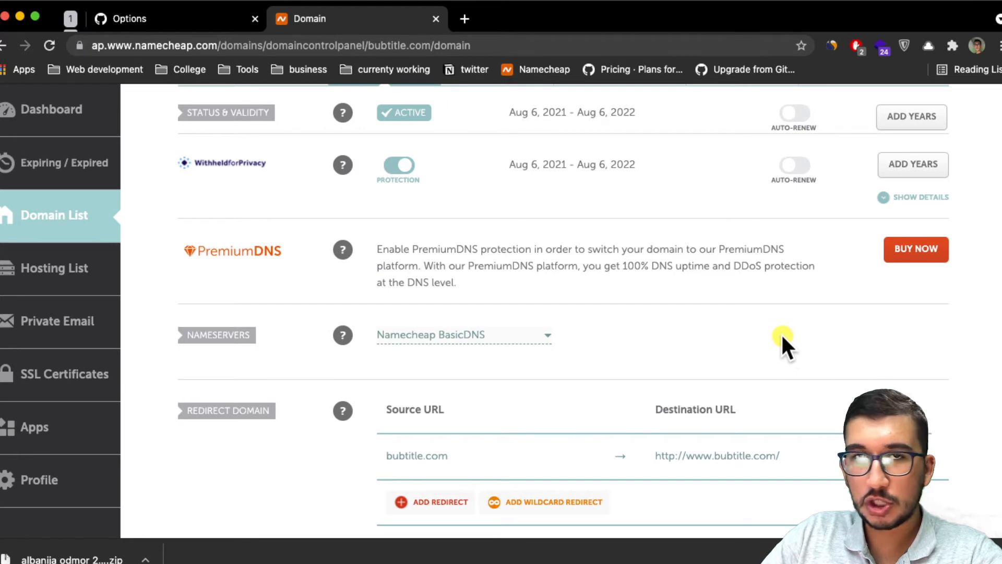
pyautogui.moveTo(735, 354)
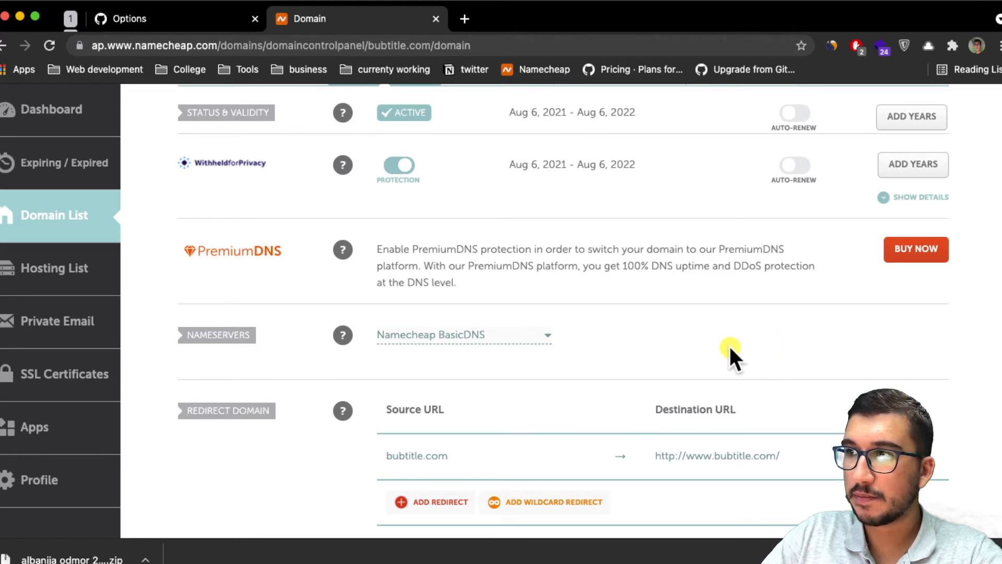
pyautogui.scroll(3)
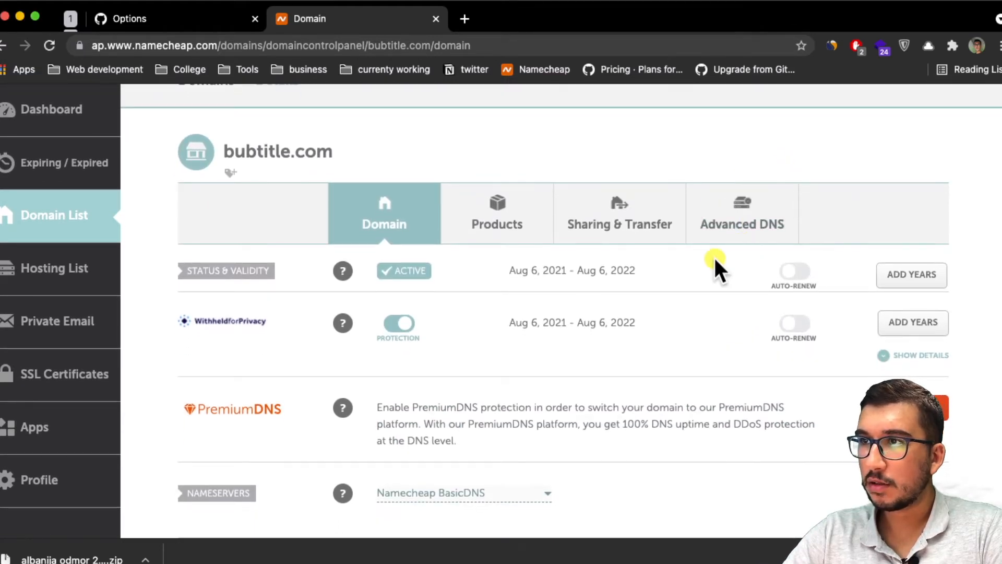
pyautogui.click(741, 214)
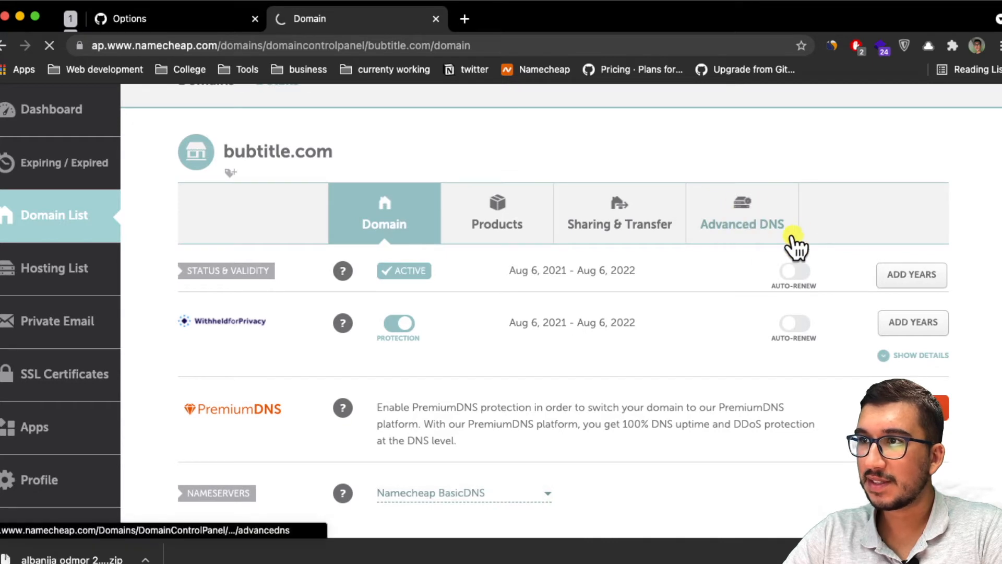
# Add an A record for host @ with IP 185.199.108.153
pyautogui.click(741, 214)
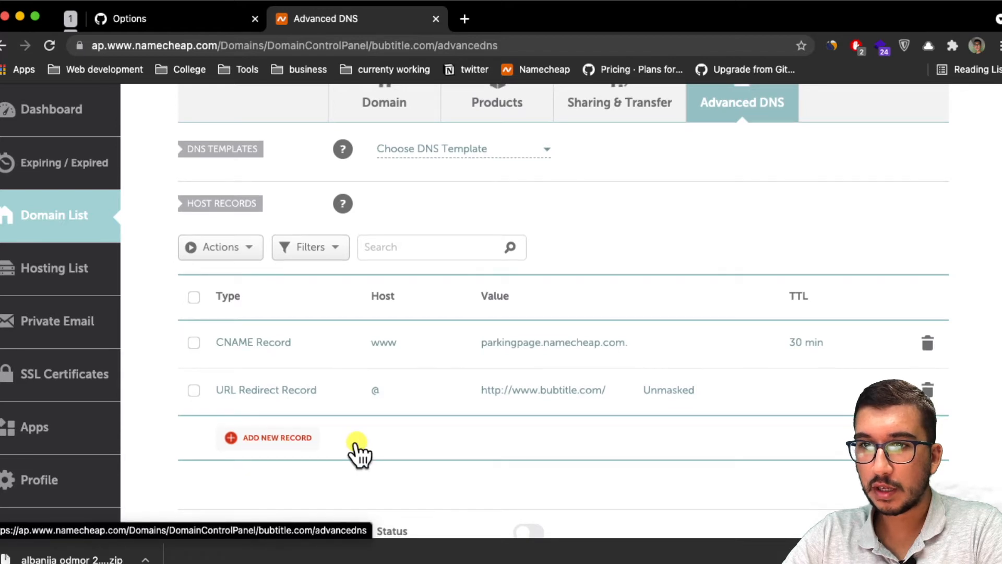
pyautogui.click(267, 437)
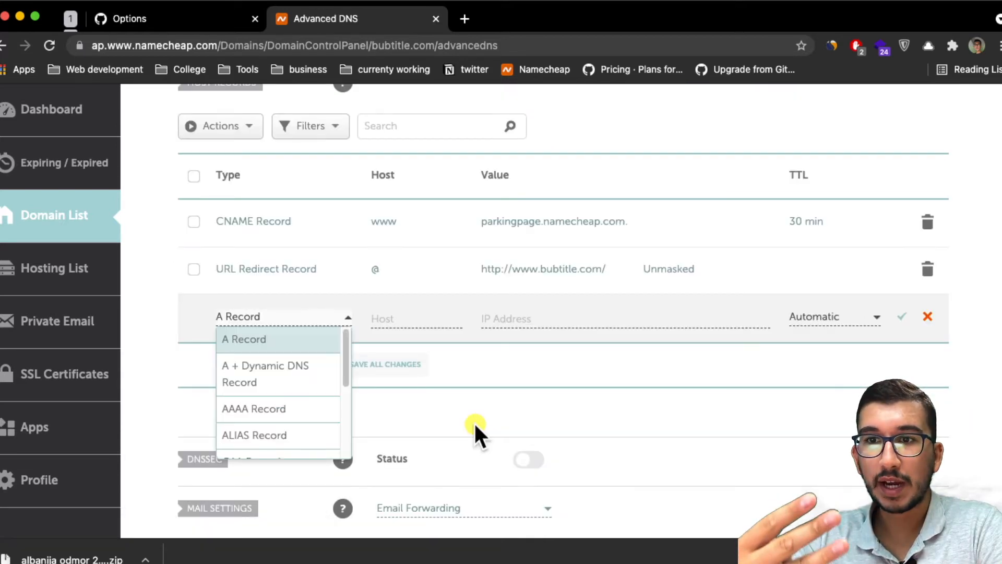
pyautogui.click(243, 339)
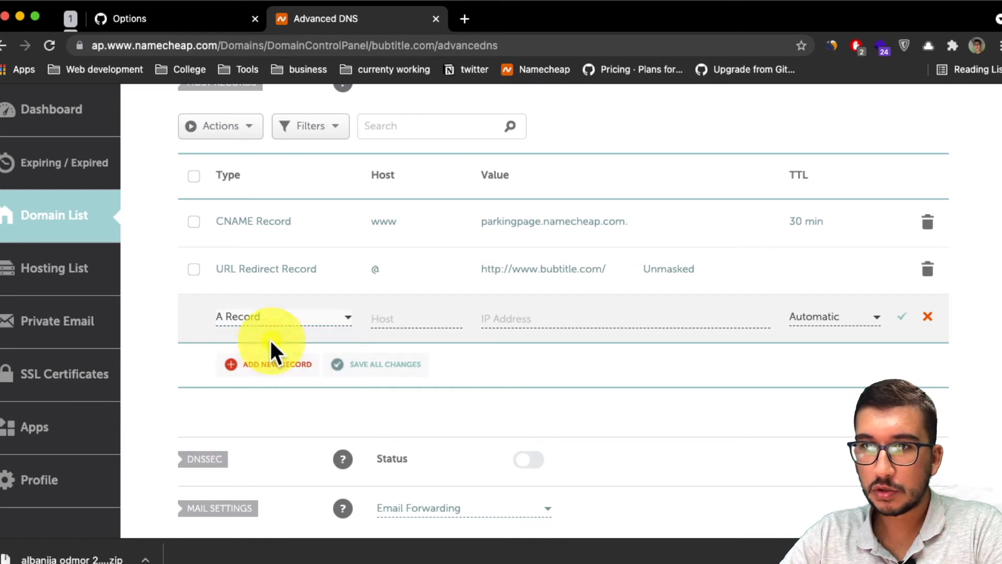
pyautogui.click(416, 318)
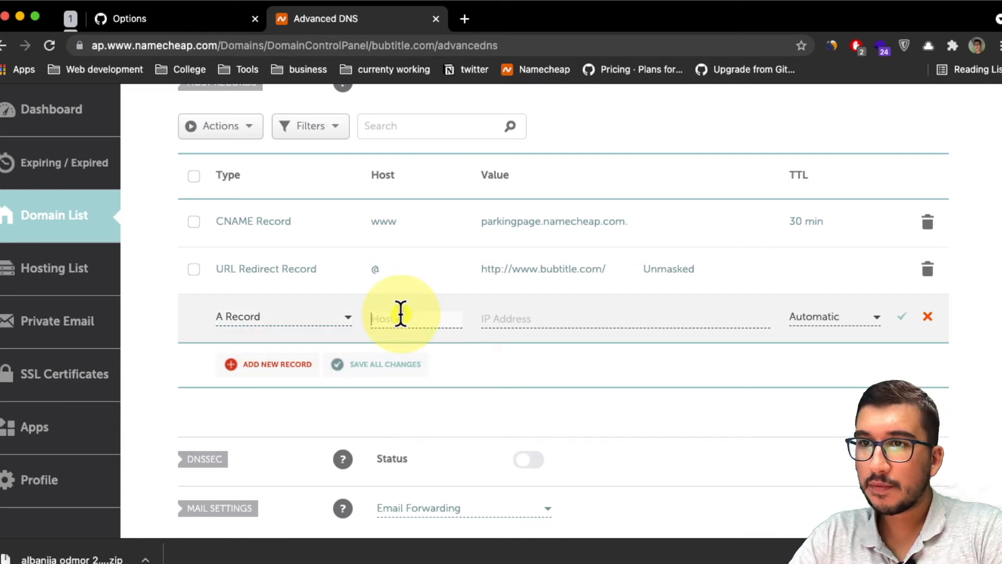
pyautogui.moveTo(482, 322)
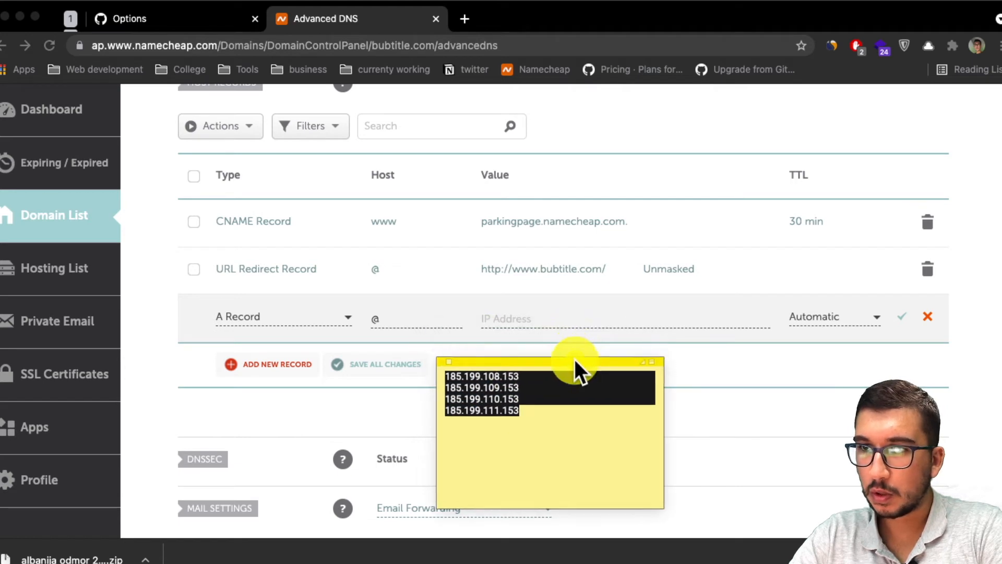
pyautogui.doubleClick(481, 376)
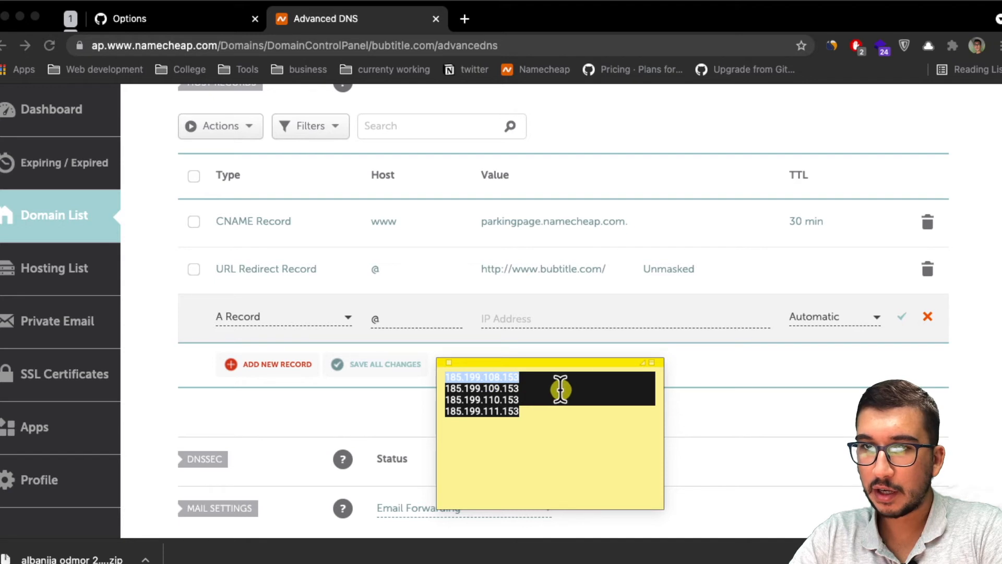
pyautogui.moveTo(559, 389)
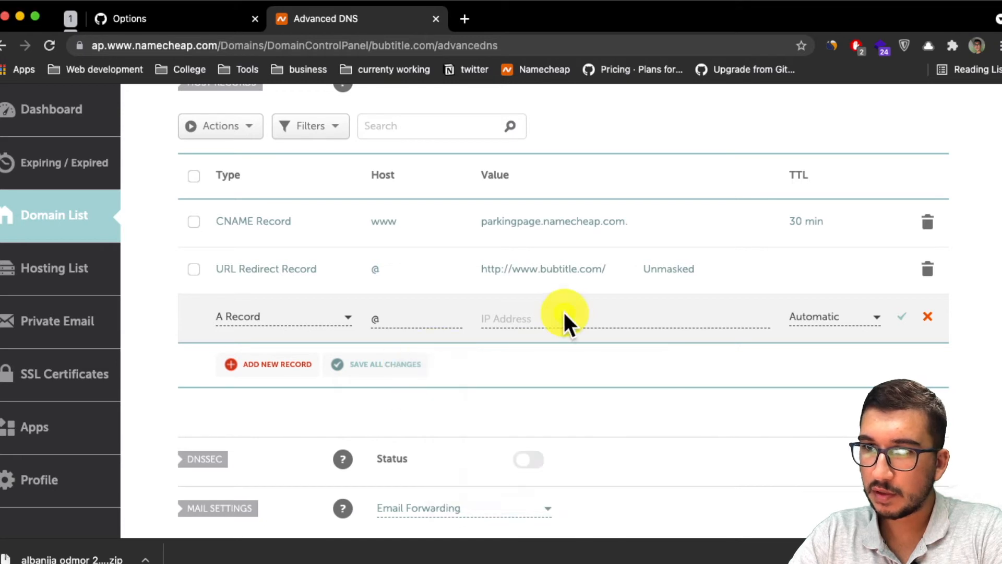
pyautogui.write('185.199.108.153')
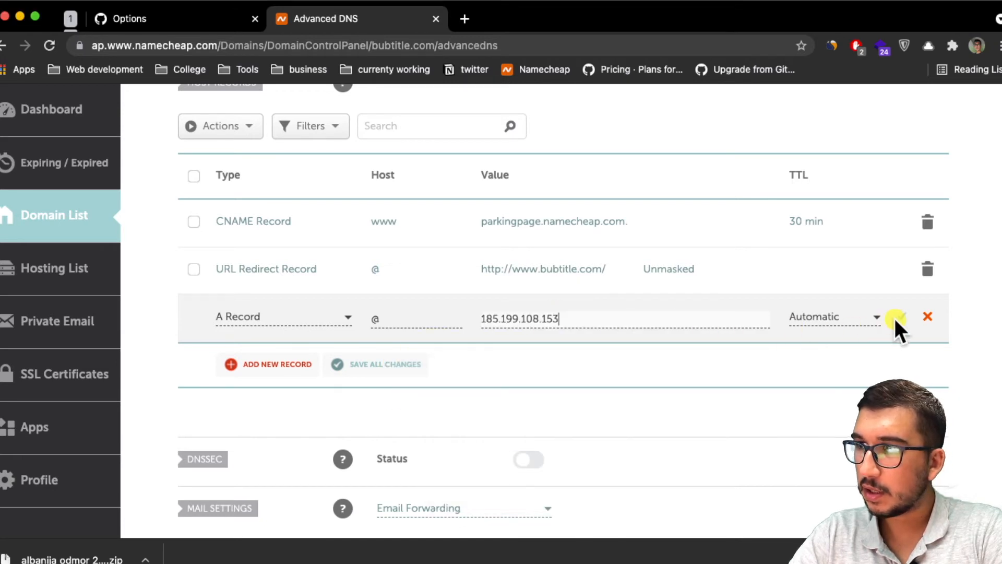
pyautogui.moveTo(899, 318)
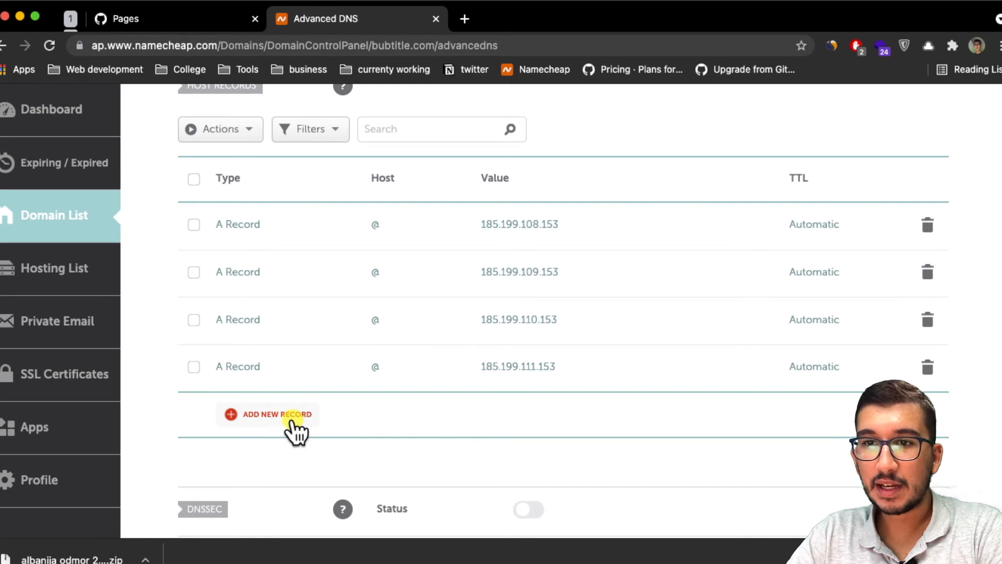
pyautogui.moveTo(264, 437)
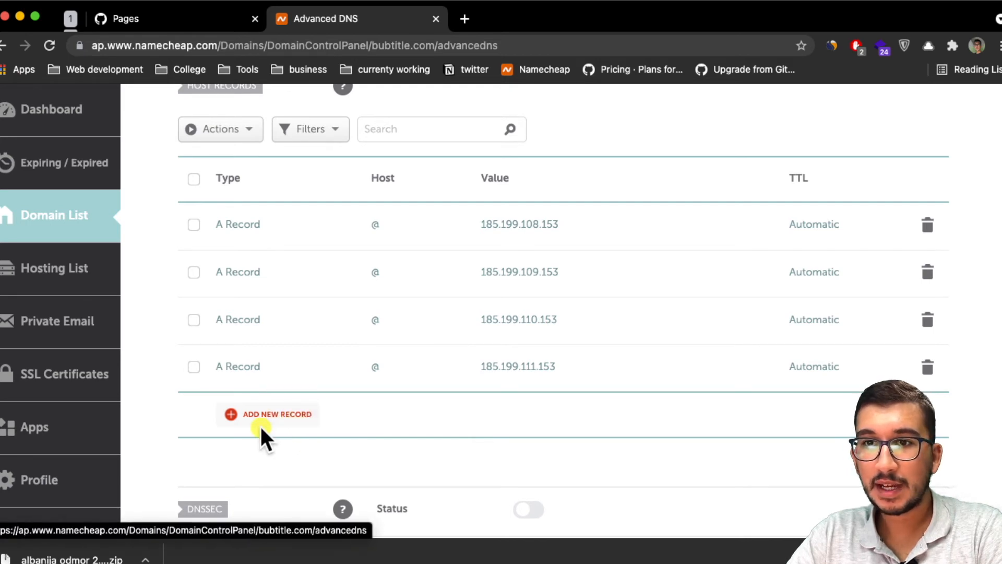
# Add a new CNAME record with host www, ready for its target
pyautogui.click(267, 414)
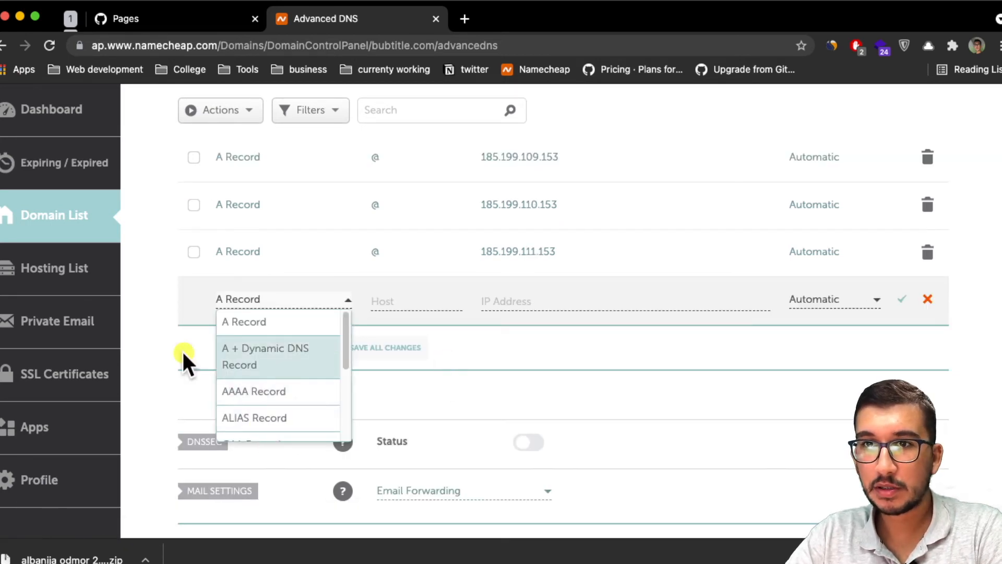
pyautogui.scroll(-3)
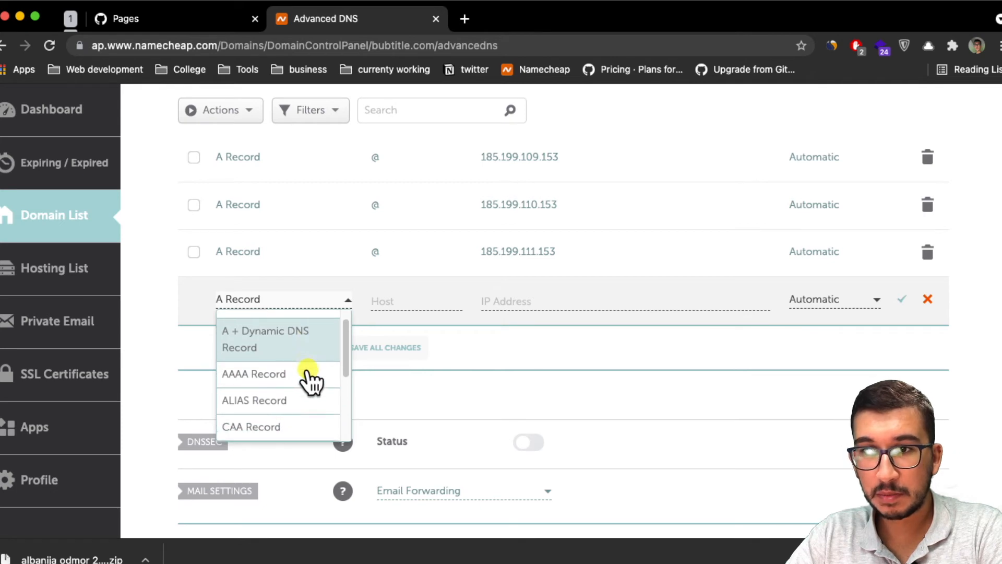
pyautogui.scroll(-3)
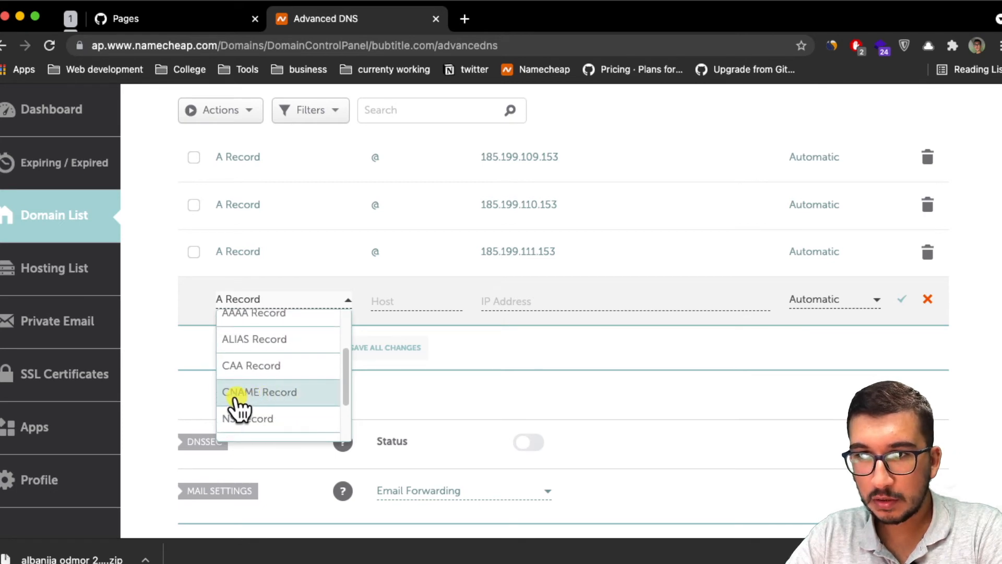
pyautogui.moveTo(292, 394)
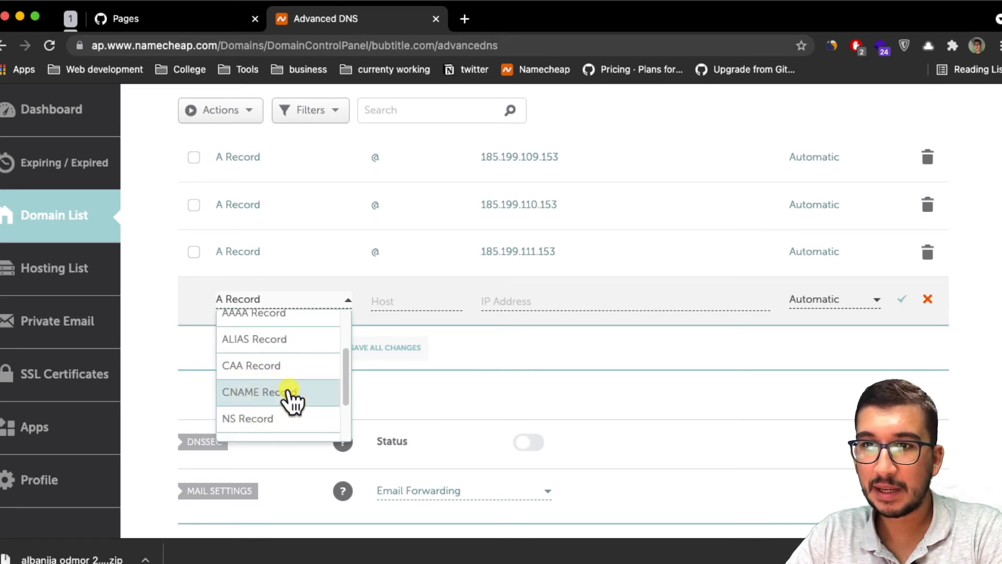
pyautogui.click(254, 392)
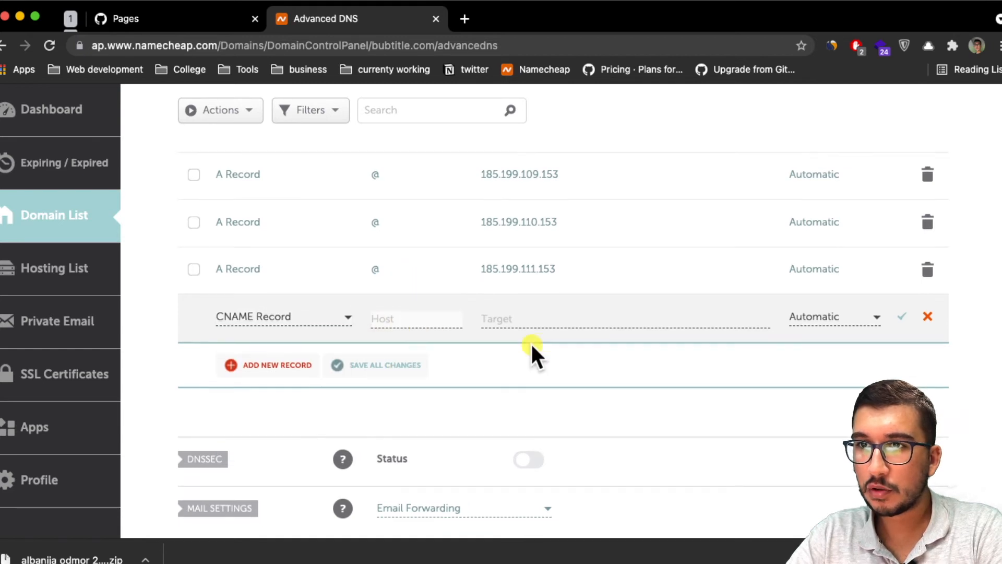
pyautogui.write('www')
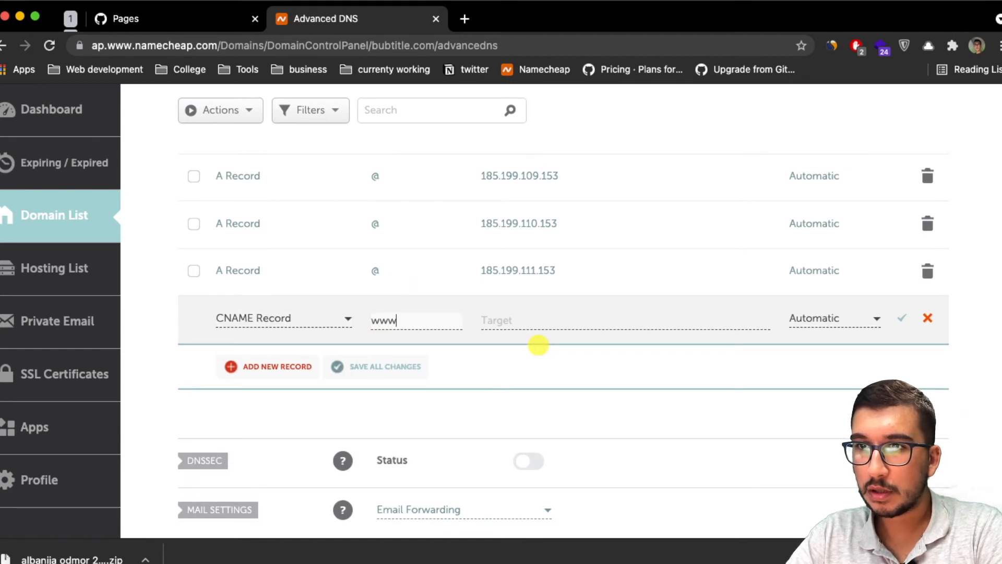
pyautogui.click(575, 320)
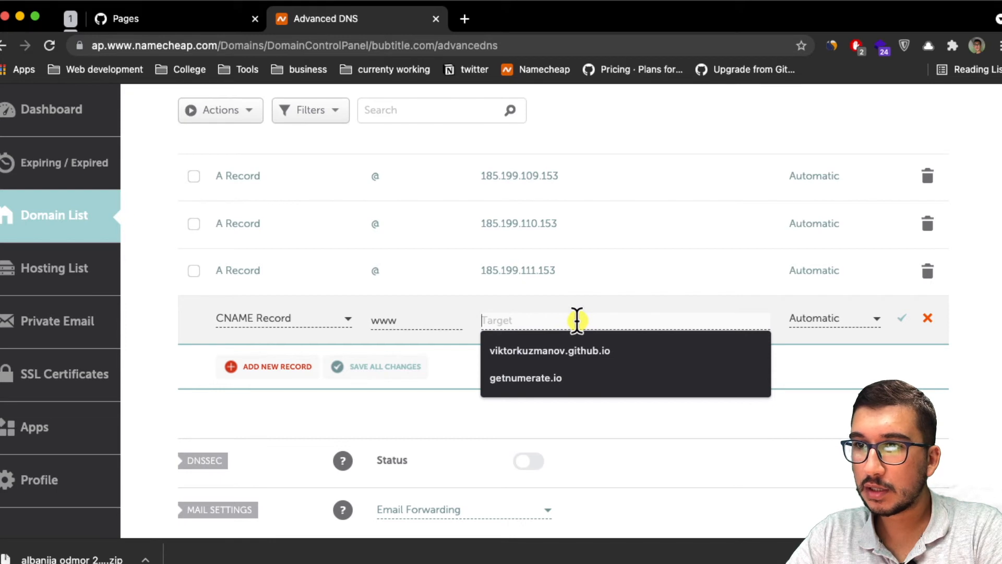
pyautogui.moveTo(171, 30)
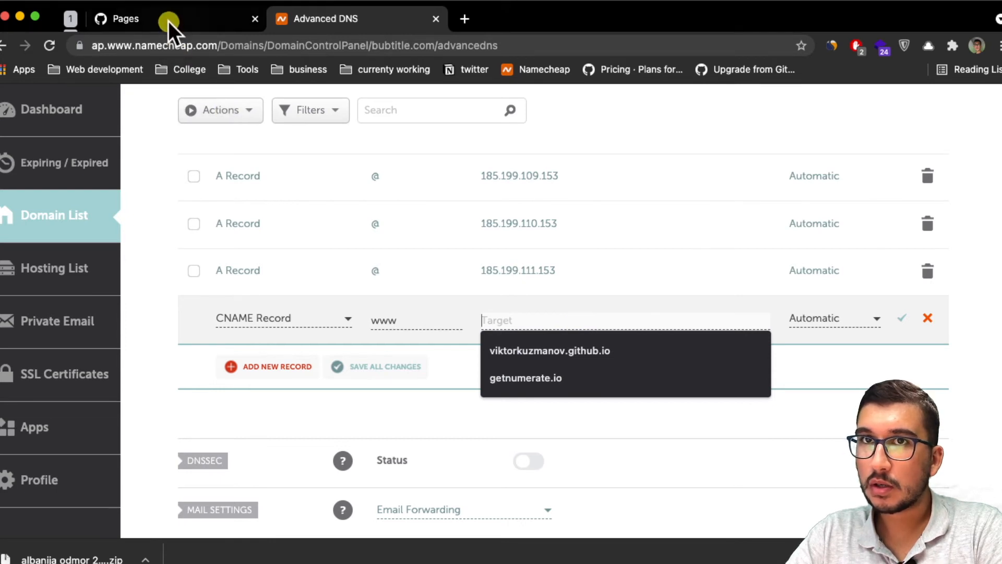
pyautogui.click(169, 18)
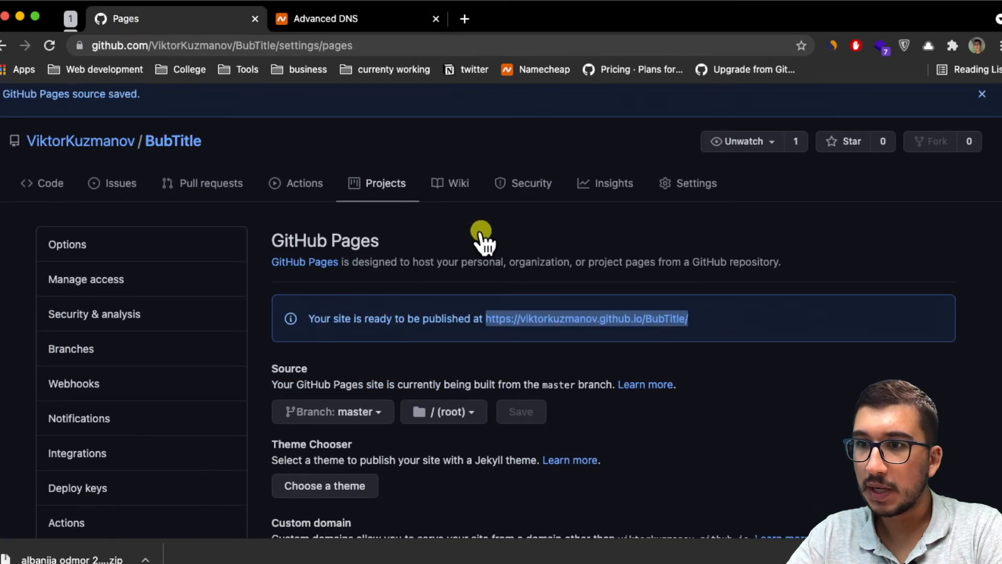
pyautogui.click(982, 94)
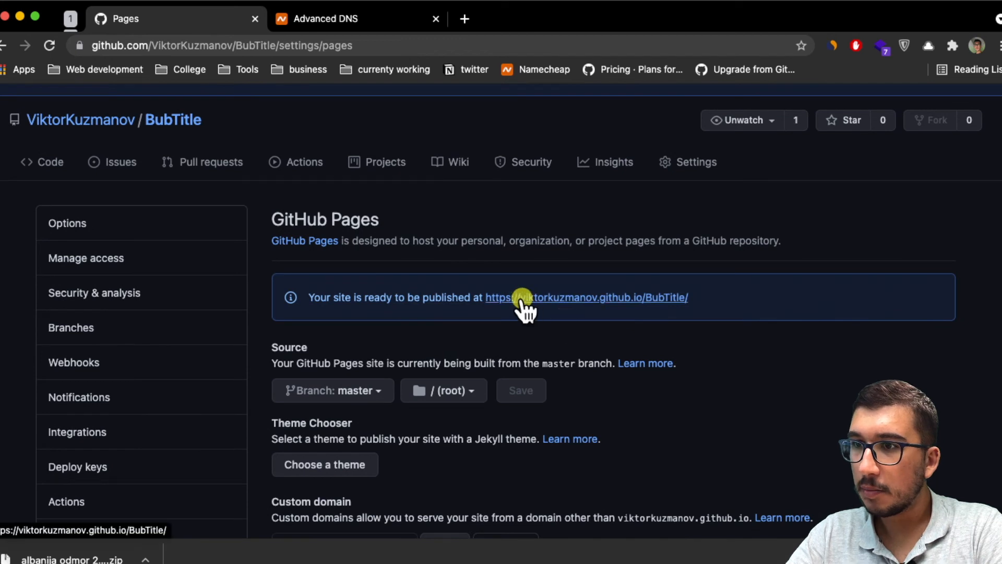
pyautogui.click(325, 18)
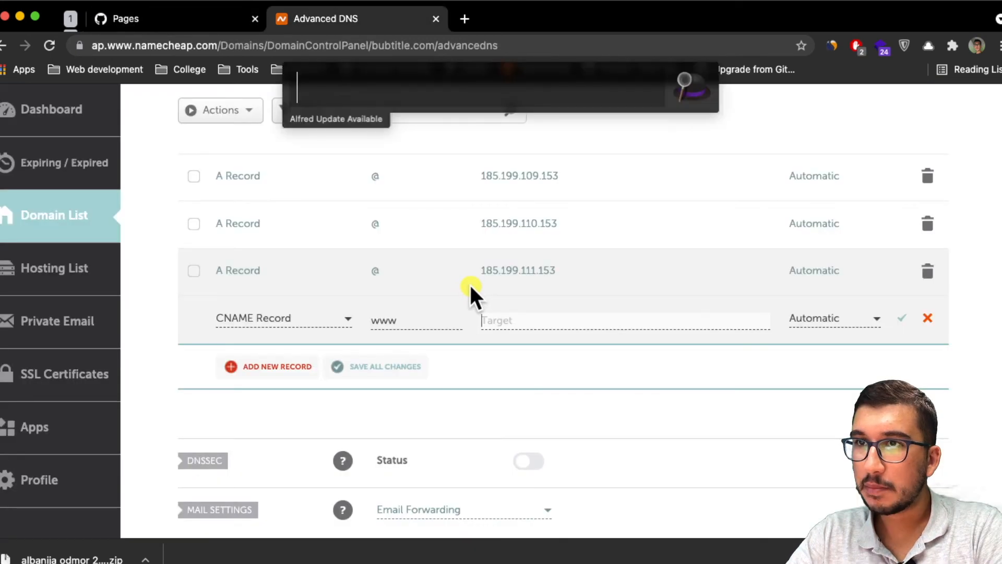
pyautogui.write('https://viktorkuzmanov.github.io/B')
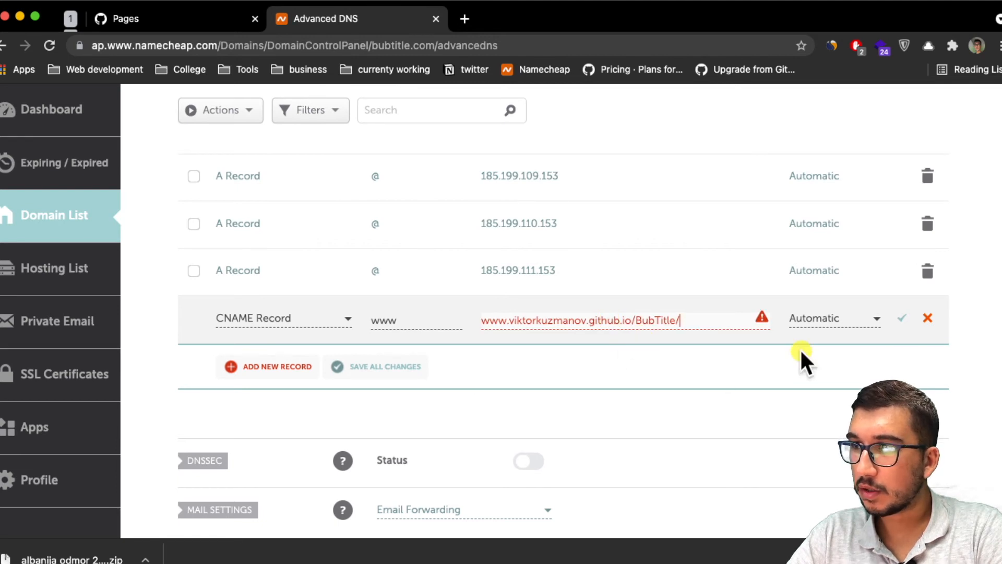
pyautogui.press('Backspace')
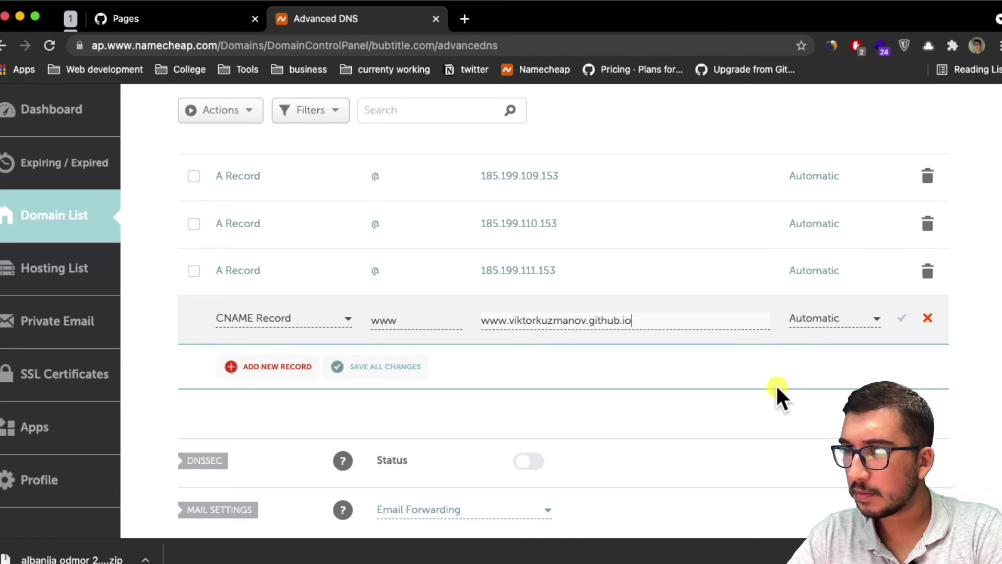
pyautogui.moveTo(902, 318)
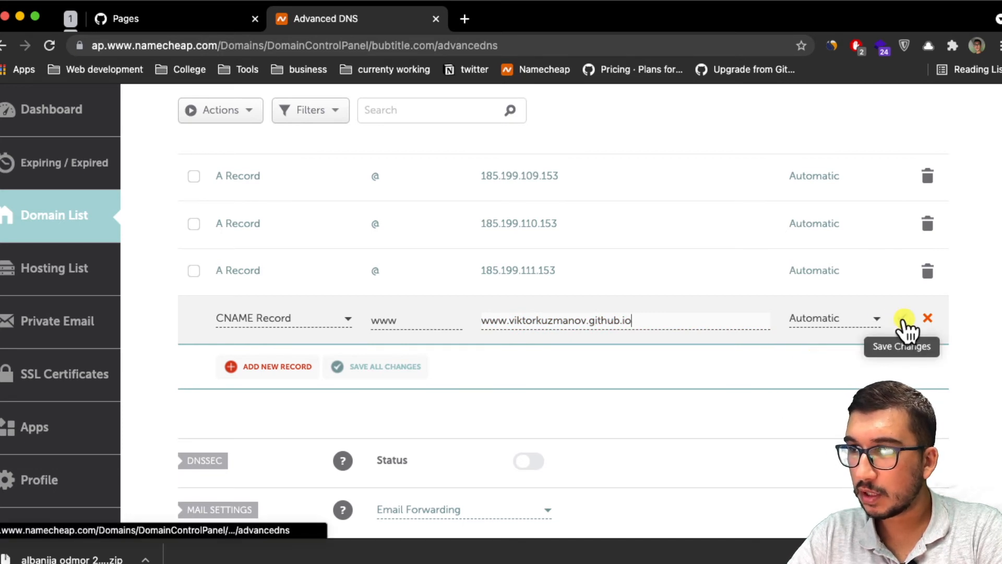
pyautogui.click(126, 18)
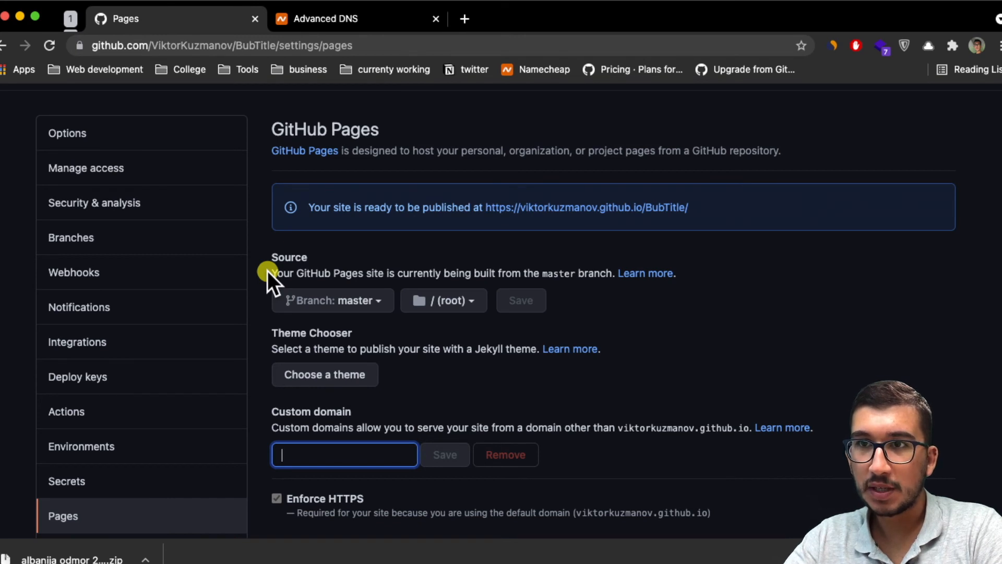
# Set bubtitle.com as the GitHub Pages custom domain and save
pyautogui.scroll(-3)
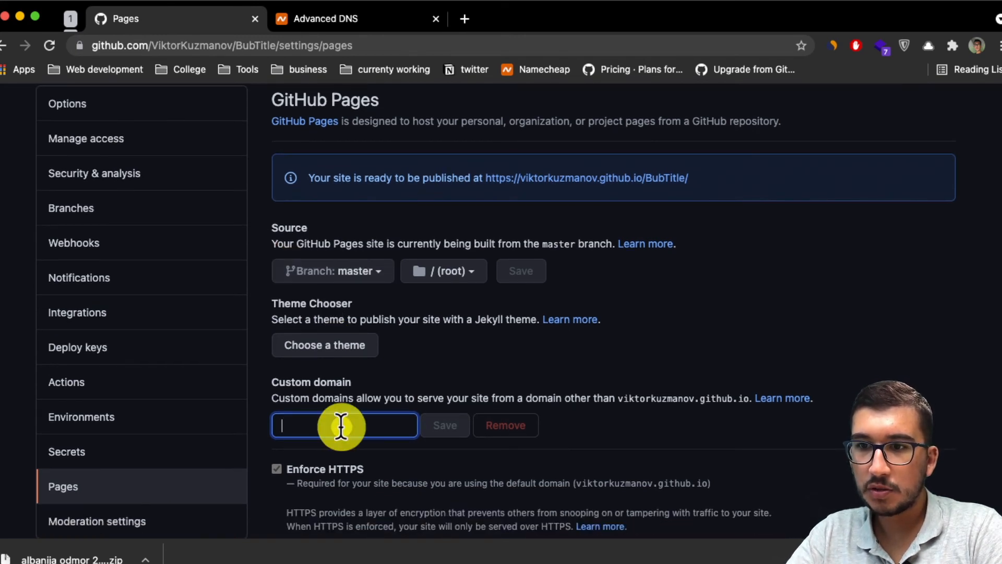
pyautogui.scroll(-3)
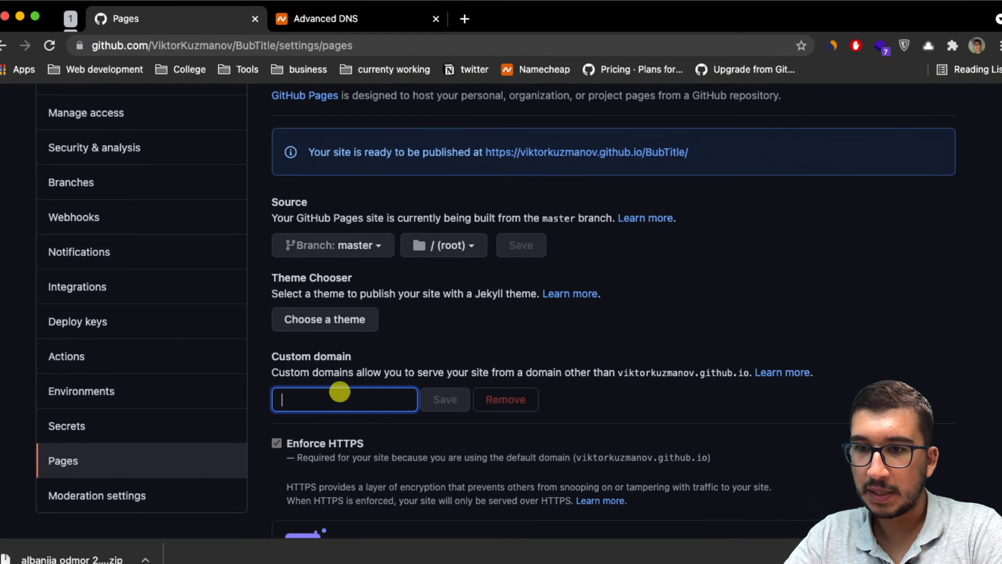
pyautogui.write('bu')
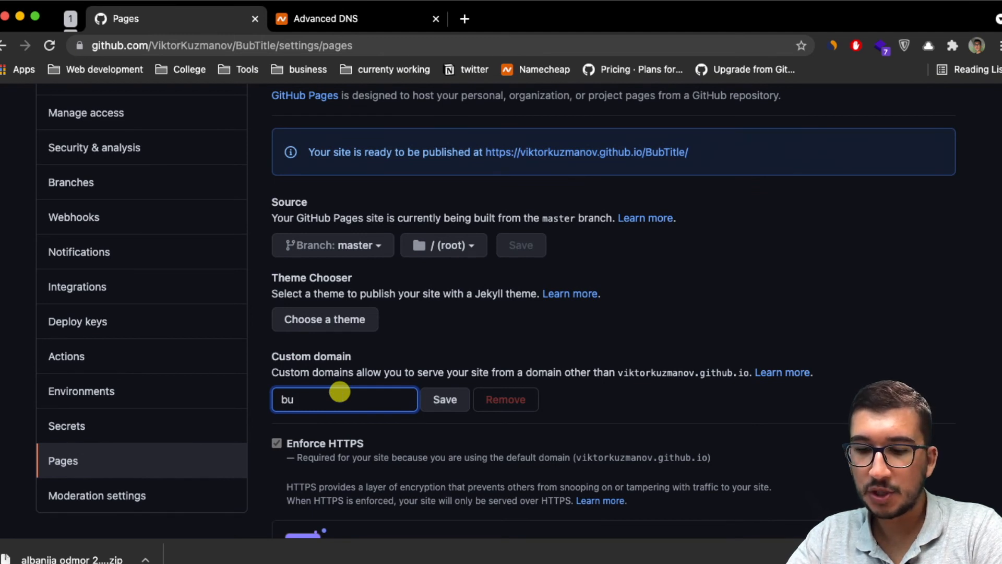
pyautogui.write('btit')
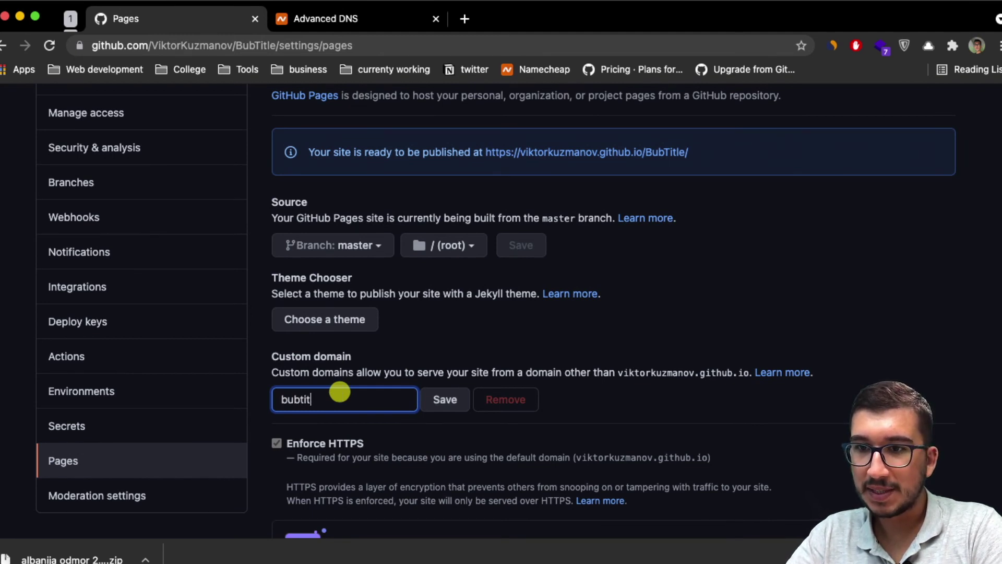
pyautogui.write('le.com')
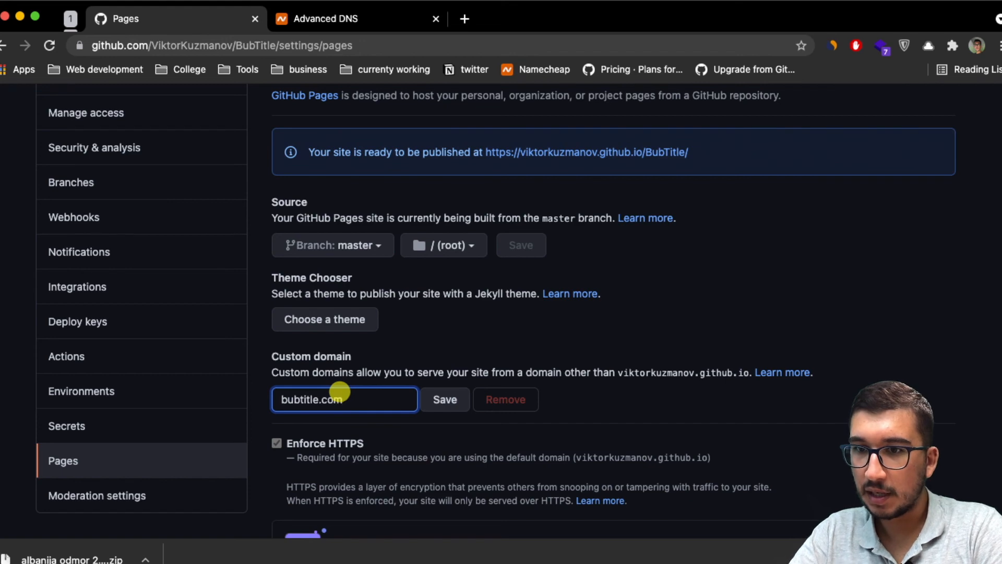
pyautogui.click(445, 400)
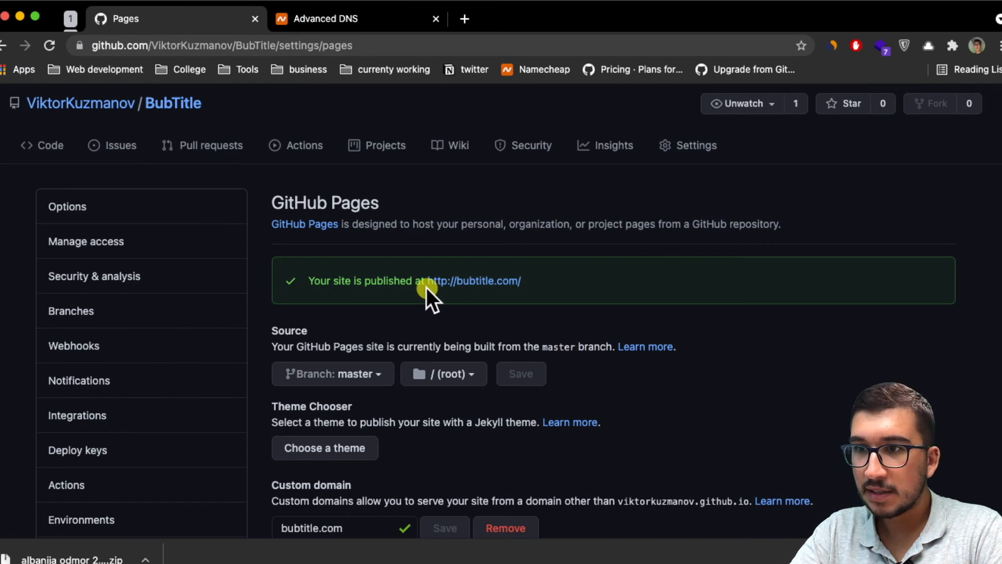
pyautogui.moveTo(390, 281)
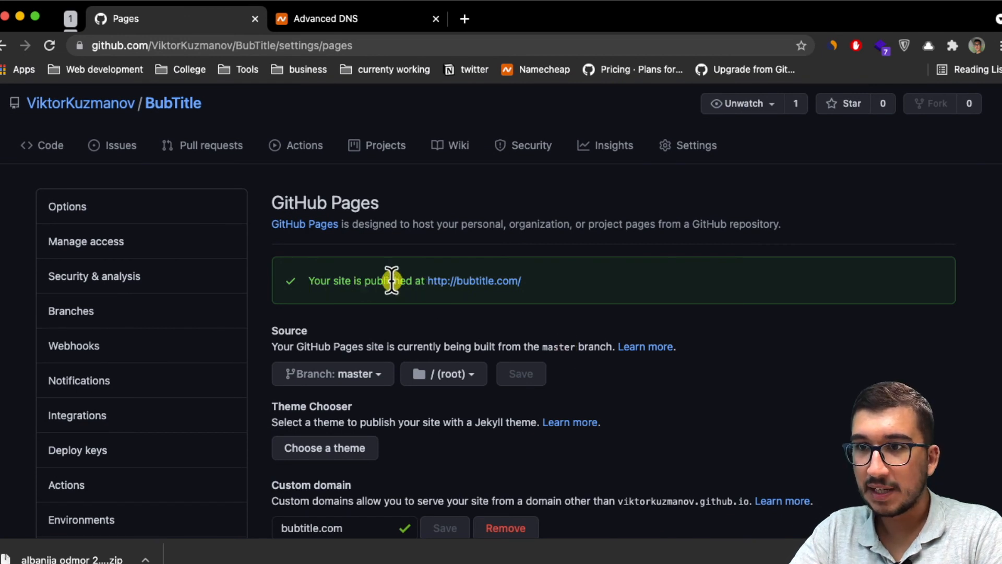
pyautogui.click(473, 281)
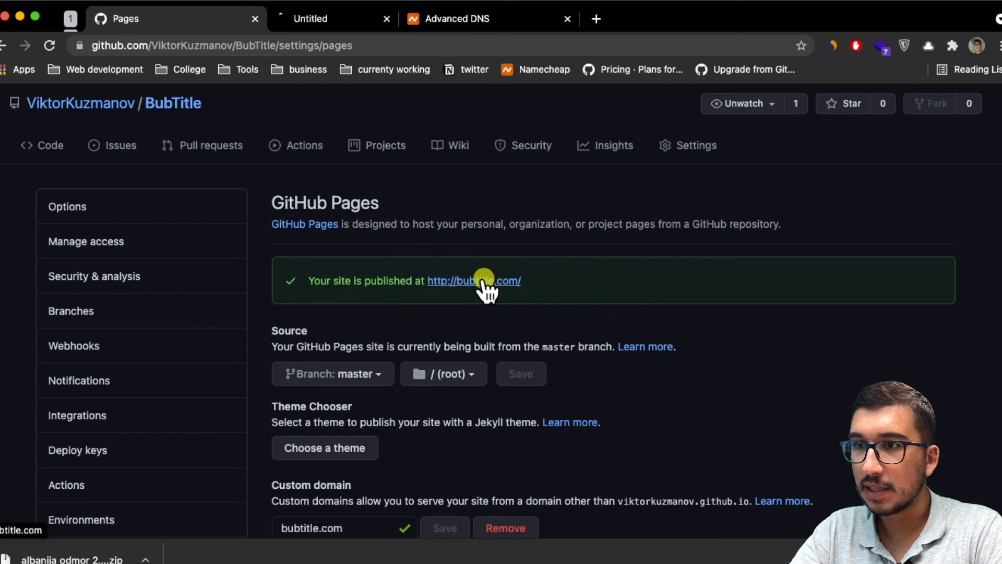
pyautogui.click(474, 281)
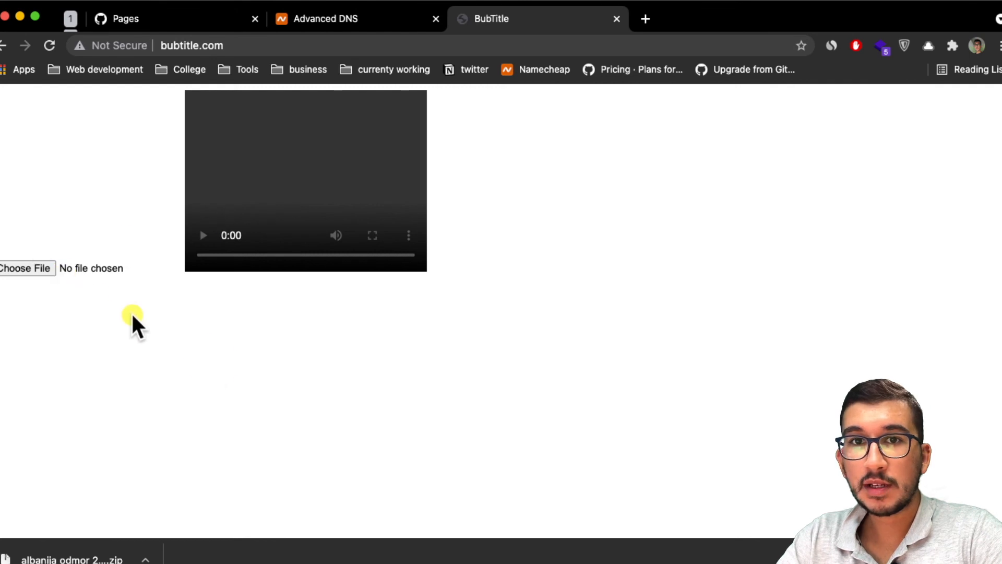
pyautogui.moveTo(35, 211)
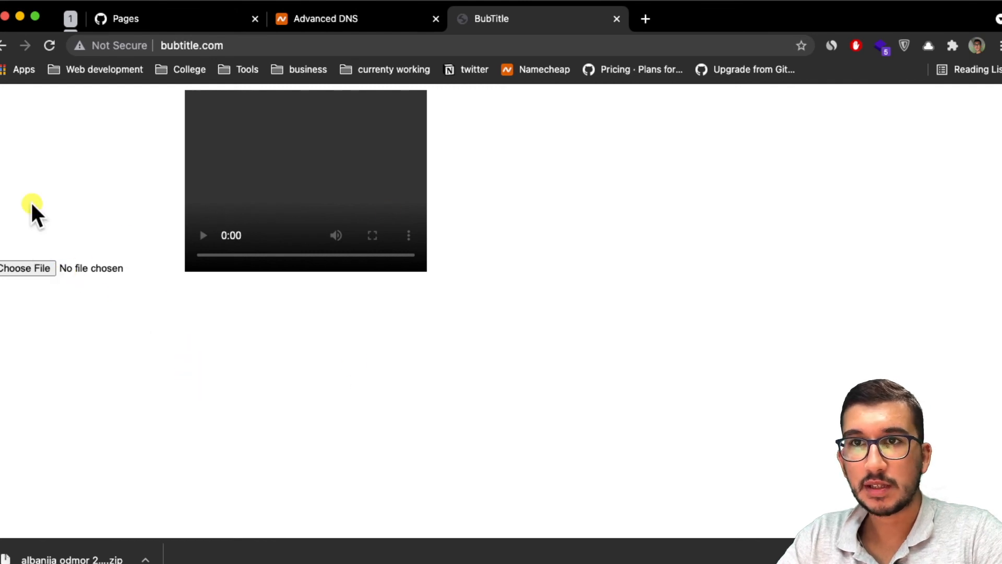
pyautogui.moveTo(230, 171)
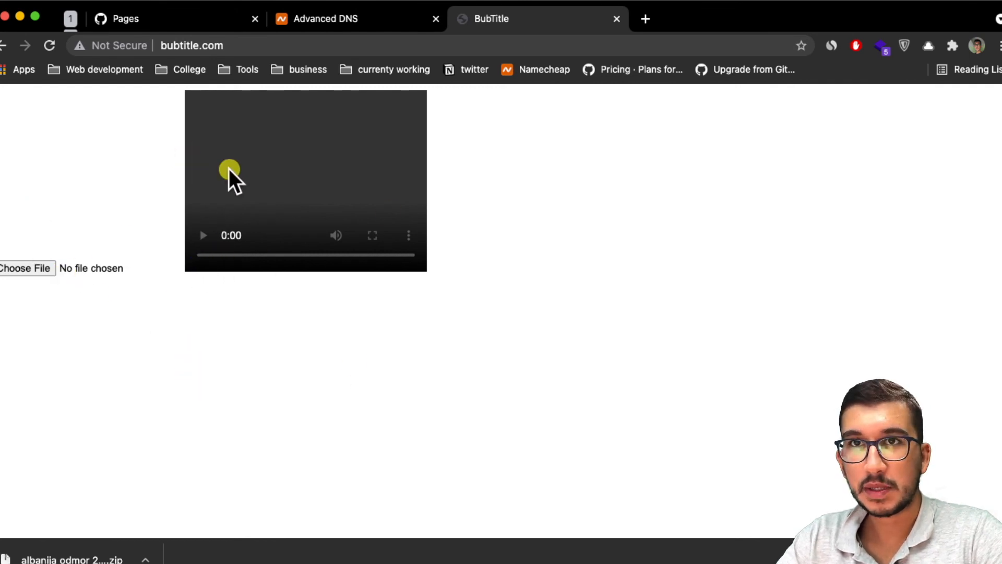
pyautogui.moveTo(105, 69)
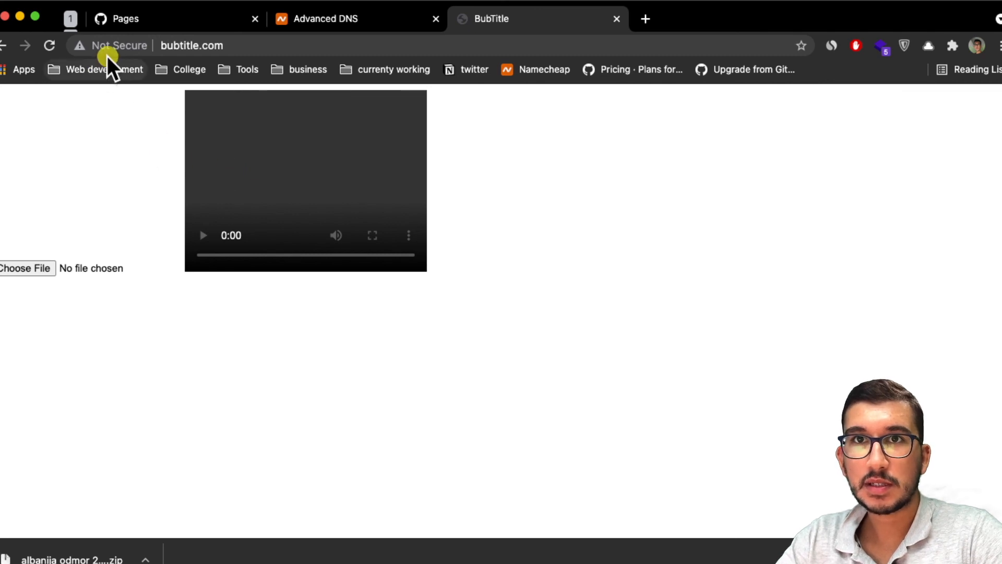
pyautogui.moveTo(112, 54)
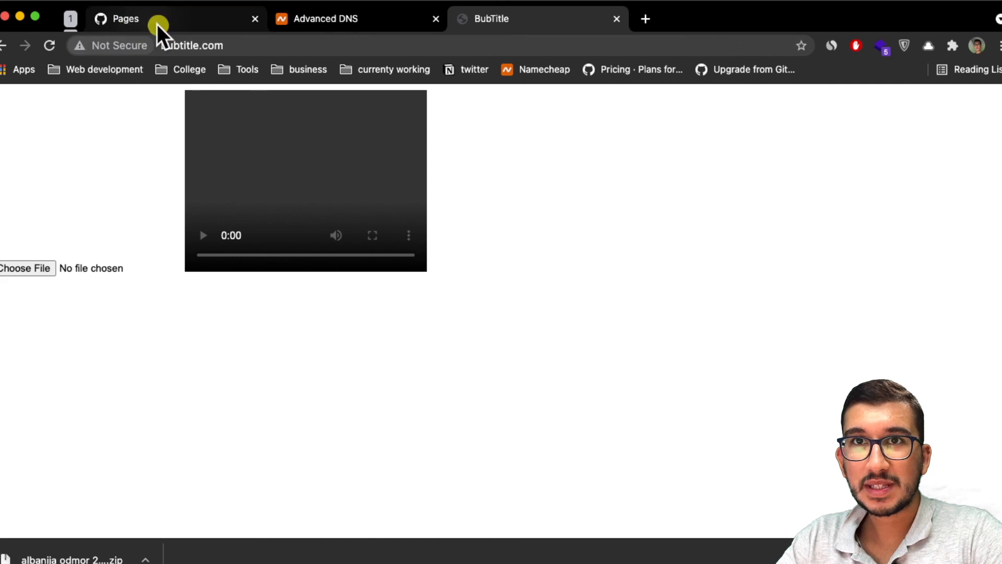
# Return to the repository's Pages settings showing the bubtitle.com TLS certificate still provisioning
pyautogui.click(126, 19)
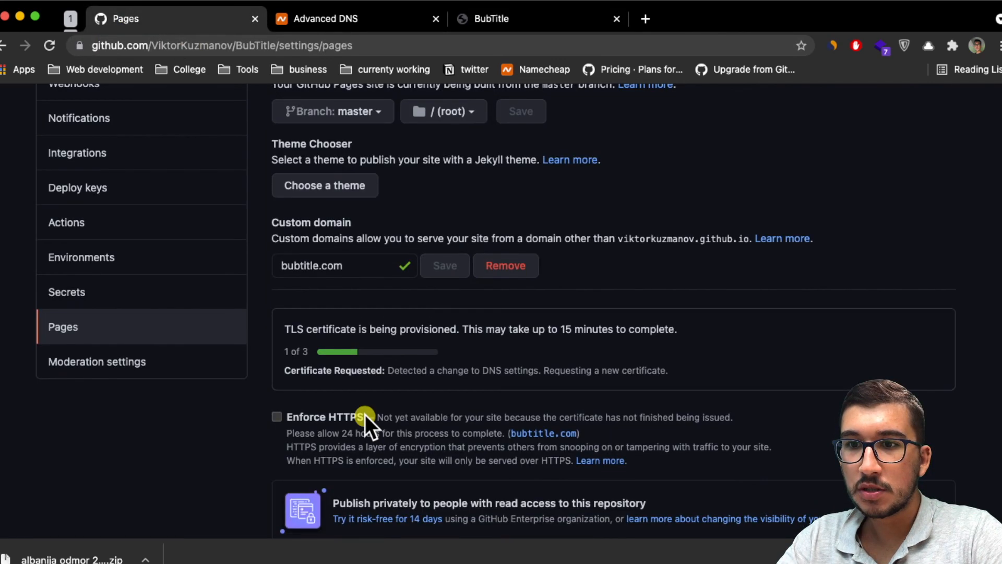
pyautogui.moveTo(398, 437)
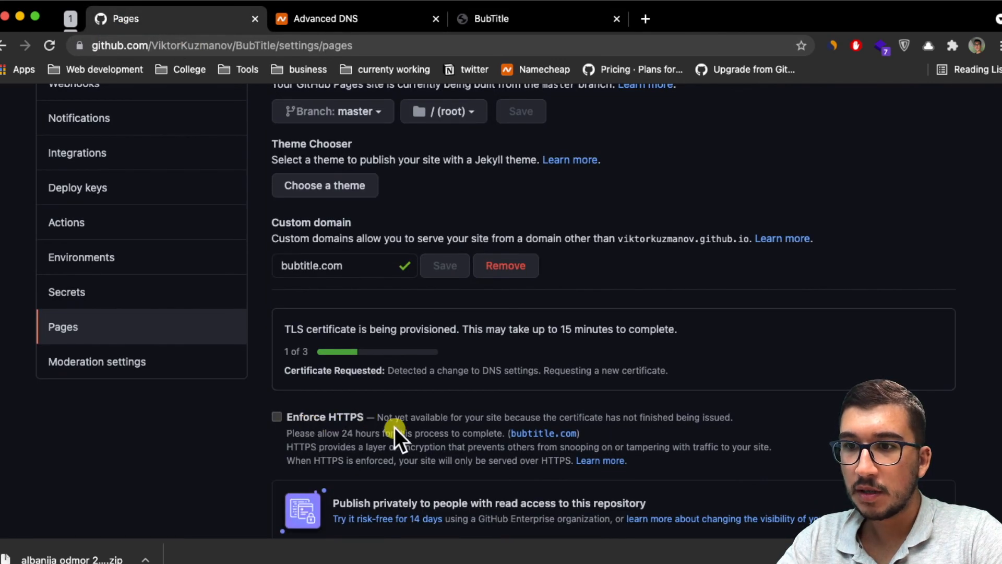
pyautogui.moveTo(464, 432)
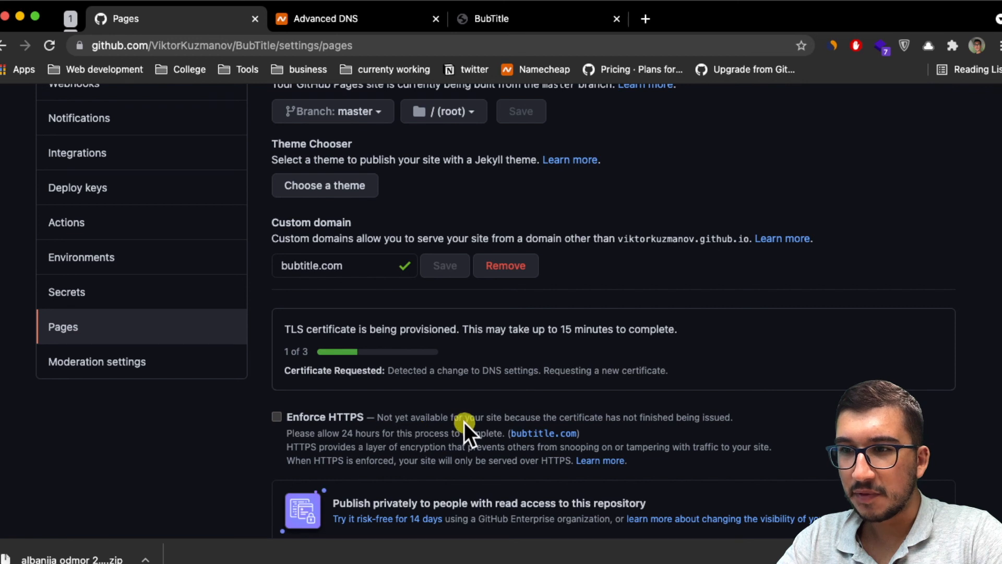